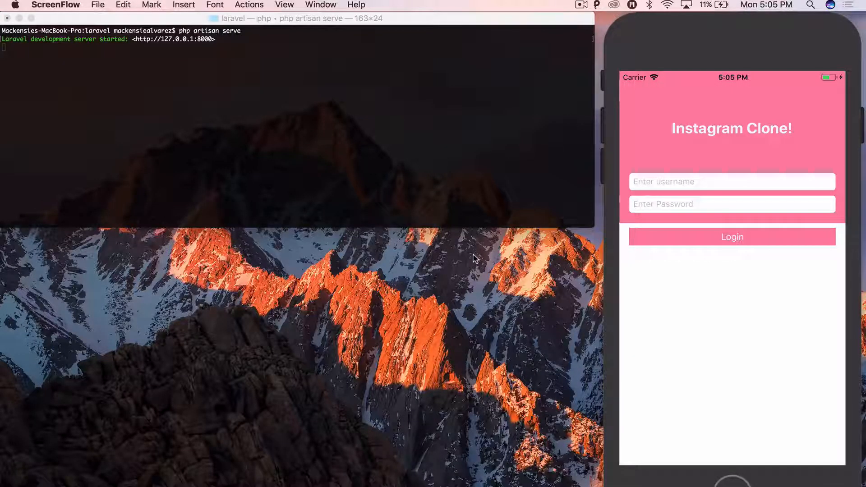
{"action": "mouse_move", "coordinate": [719, 41]}
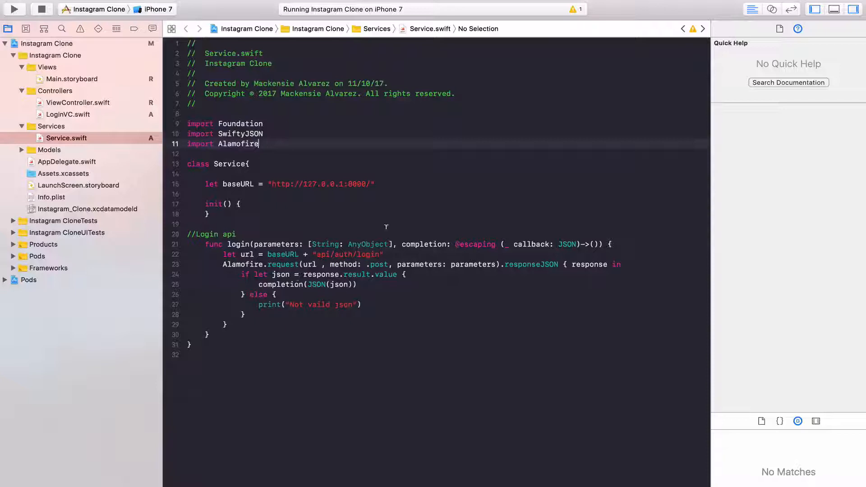
{"action": "left_click", "coordinate": [78, 102]}
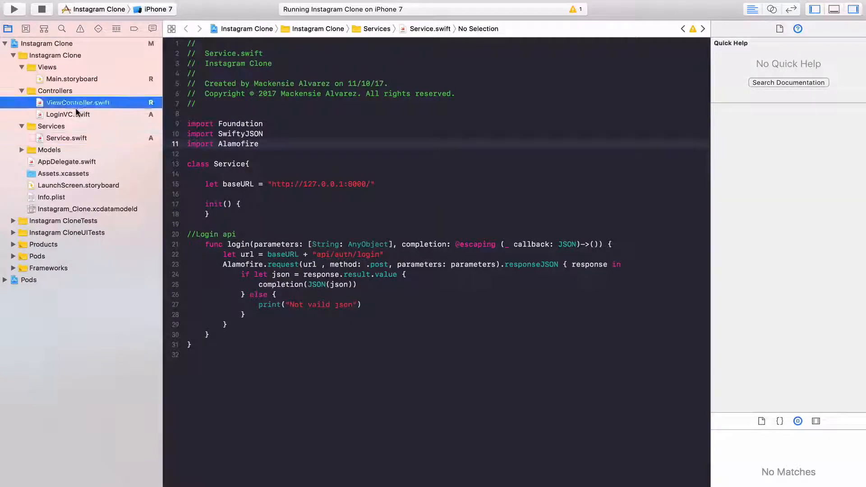
{"action": "left_click", "coordinate": [63, 115]}
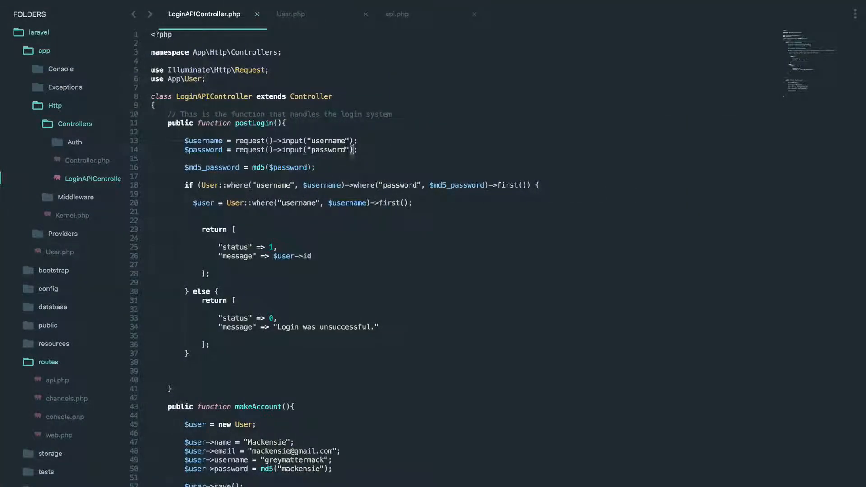
{"action": "mouse_move", "coordinate": [223, 99]}
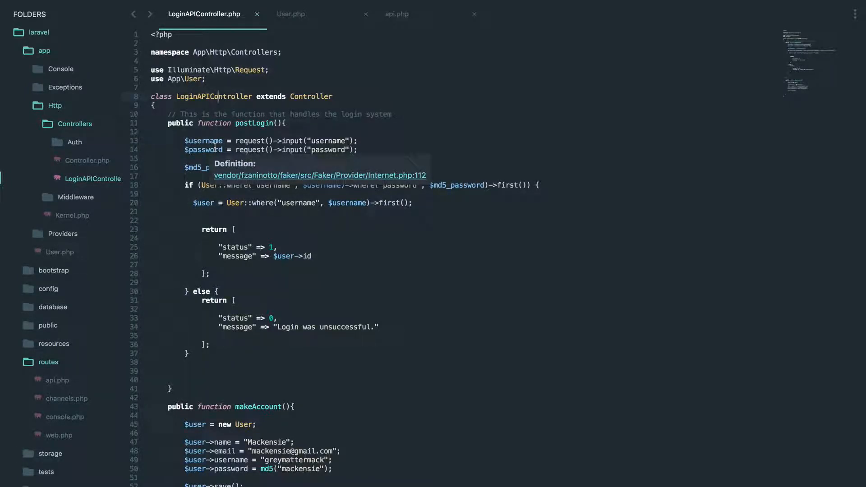
Review LoginAPIController.php, then switch to the api.php routes file
{"action": "scroll", "scroll_direction": "down", "scroll_amount": 3}
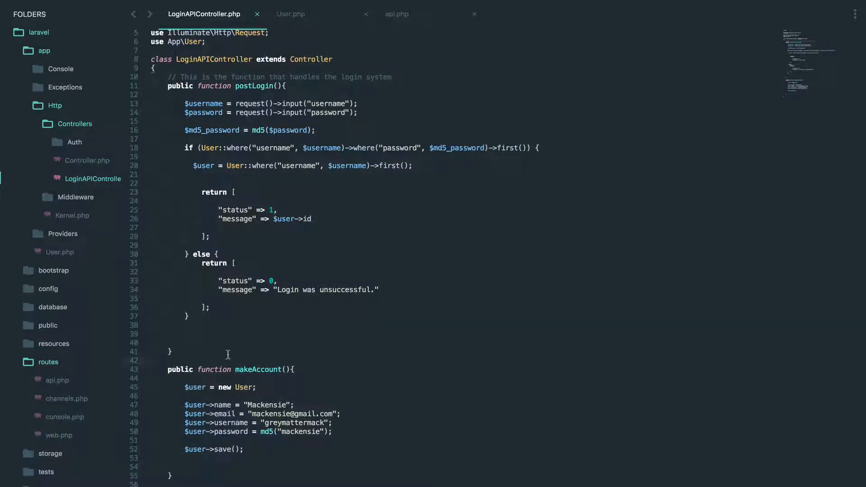
{"action": "mouse_move", "coordinate": [223, 324]}
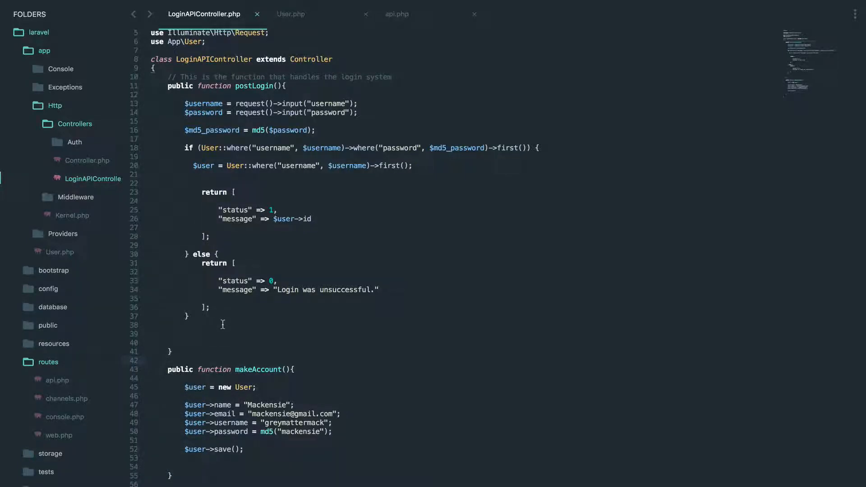
{"action": "left_click", "coordinate": [397, 14]}
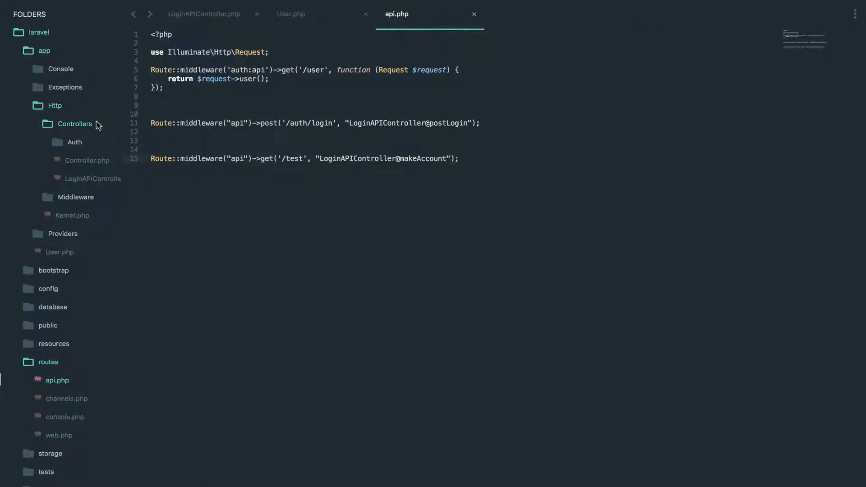
{"action": "mouse_move", "coordinate": [36, 367]}
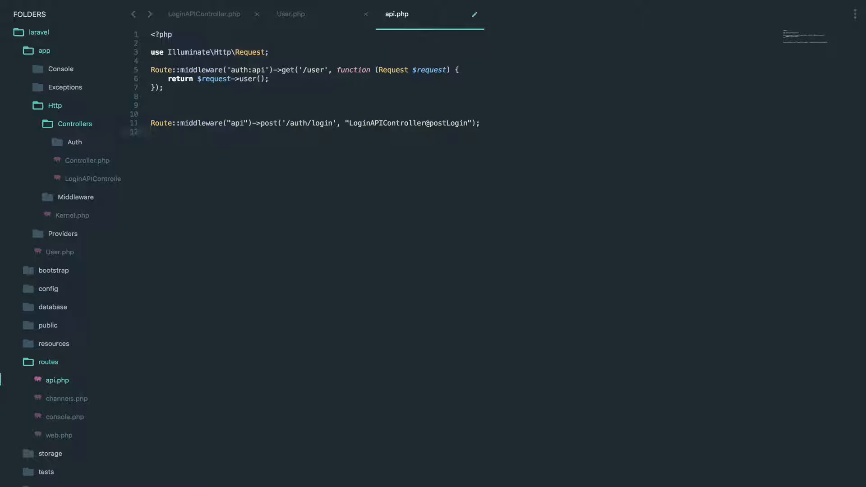
Add a //Auth comment and a POST /auth/signup route mapped to LoginAPIController@postSignup
{"action": "type", "text": "//"}
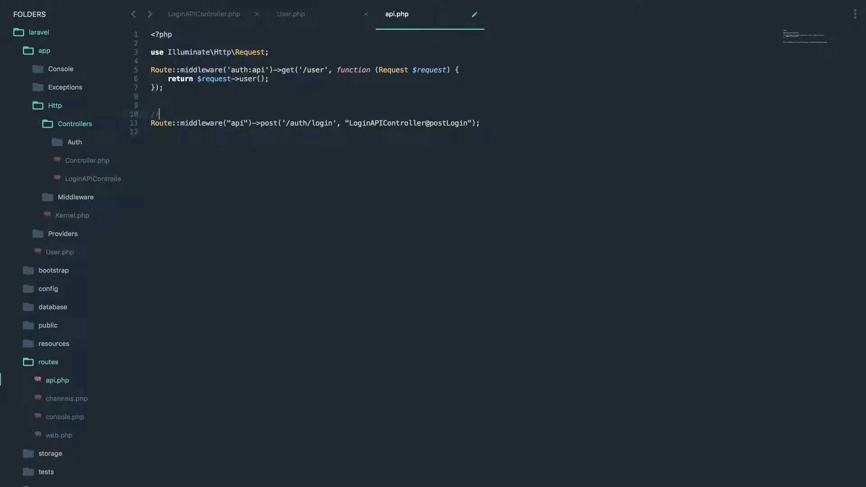
{"action": "type", "text": "Auth"}
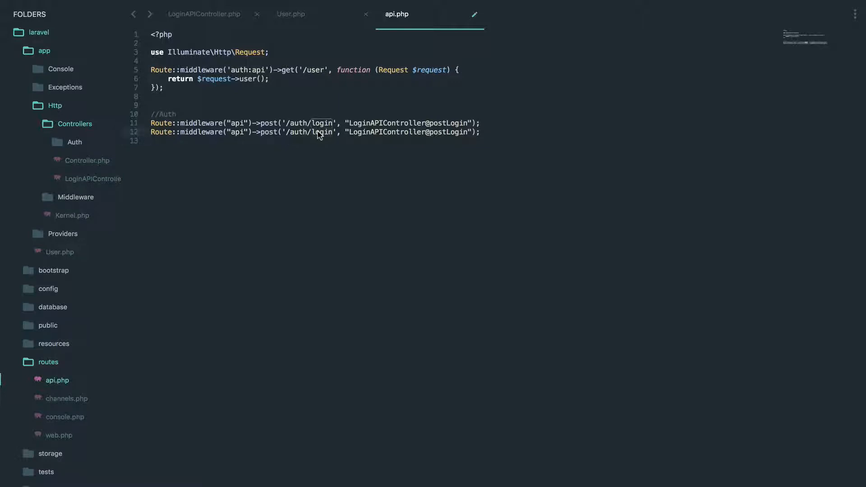
{"action": "type", "text": "signup"}
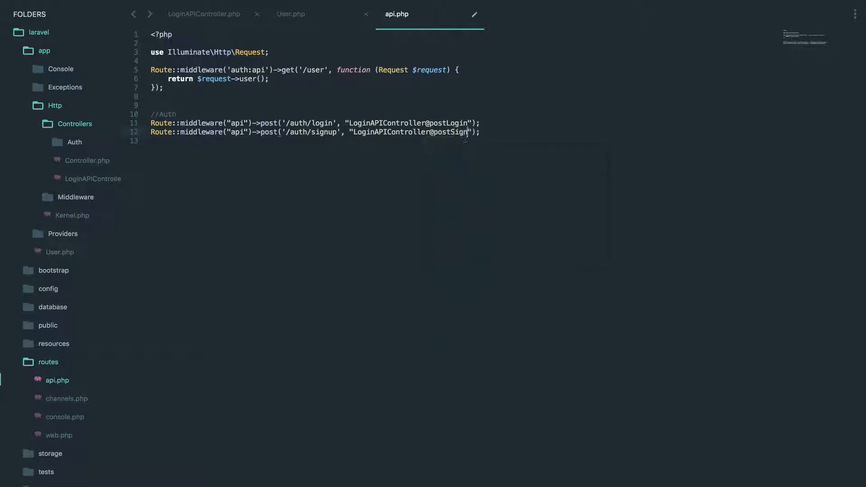
{"action": "type", "text": "up"}
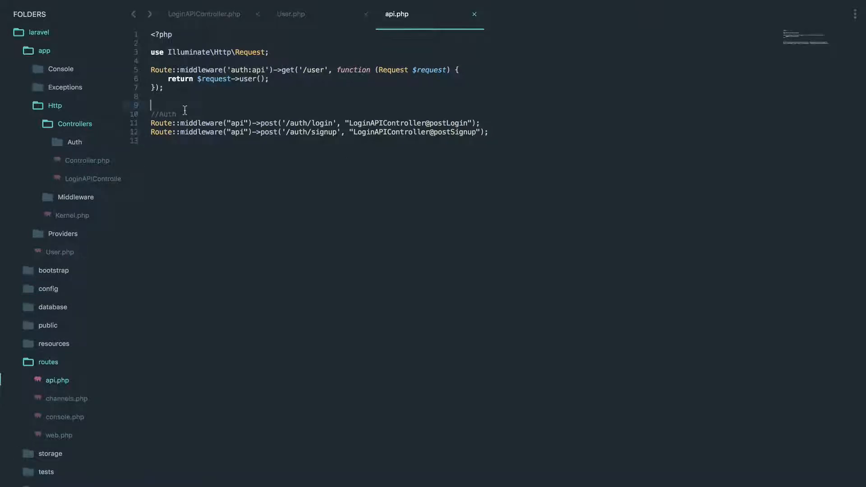
{"action": "key", "text": "Backspace"}
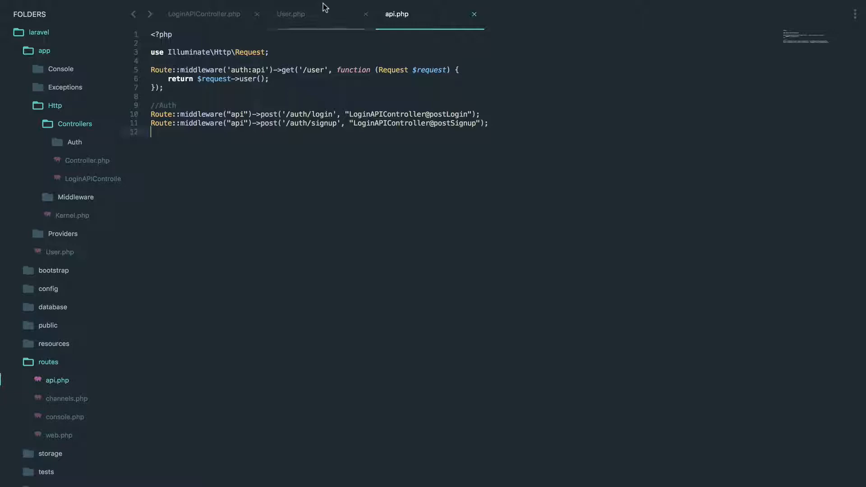
Return to LoginAPIController.php and duplicate the postLogin function below the original
{"action": "left_click", "coordinate": [291, 14]}
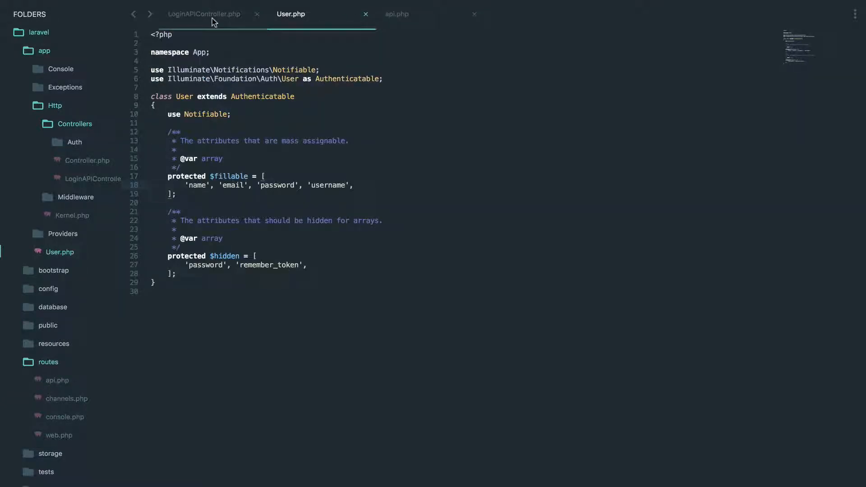
{"action": "left_click", "coordinate": [204, 14]}
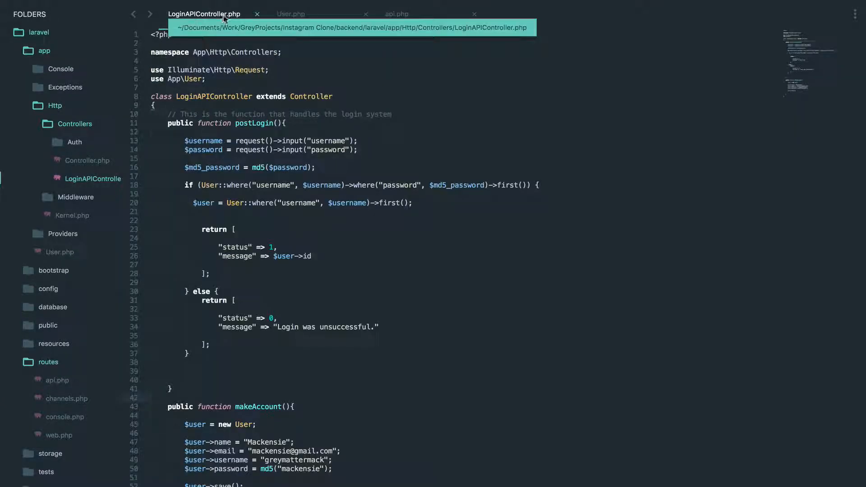
{"action": "mouse_move", "coordinate": [50, 113]}
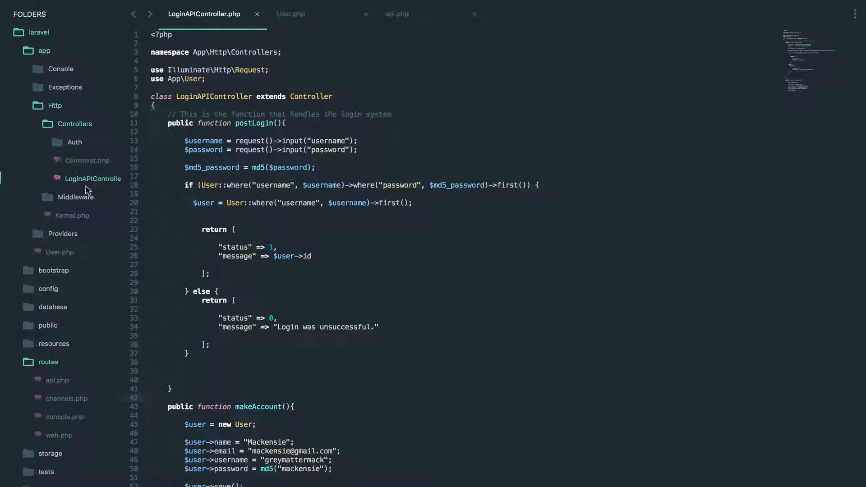
{"action": "scroll", "scroll_direction": "down", "scroll_amount": 3}
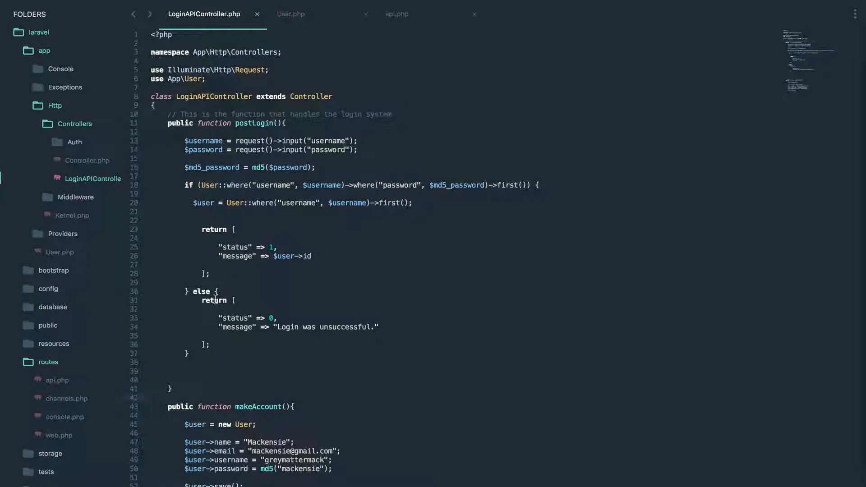
{"action": "scroll", "scroll_direction": "down", "scroll_amount": 3}
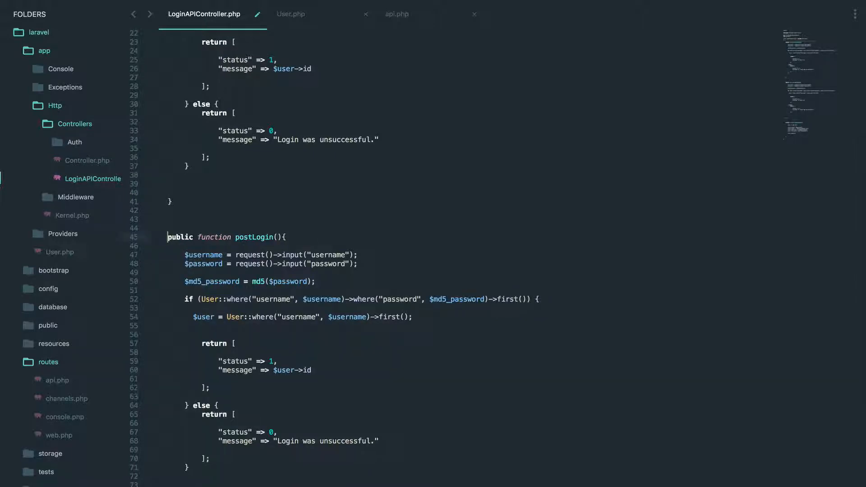
{"action": "key", "text": "BackSpace"}
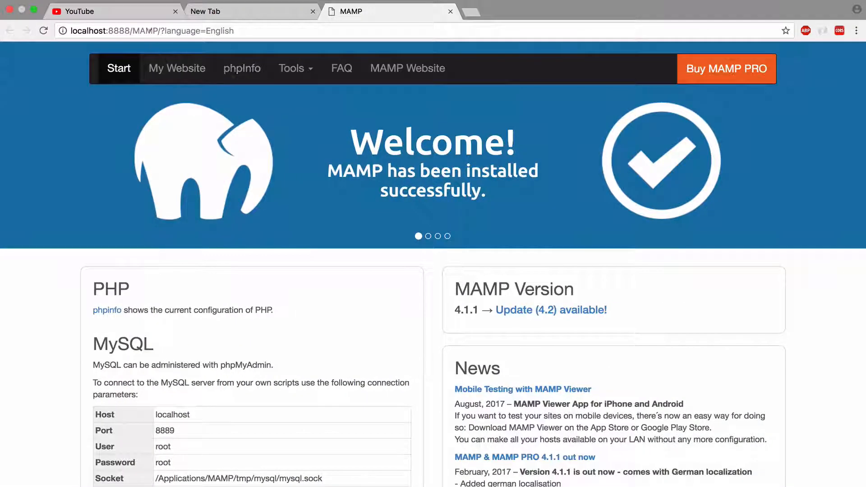
Browse to localhost:8888/phpmyadmin/ and view the instagram users table's column structure
{"action": "type", "text": "localhost:8888/phpmyadmin/"}
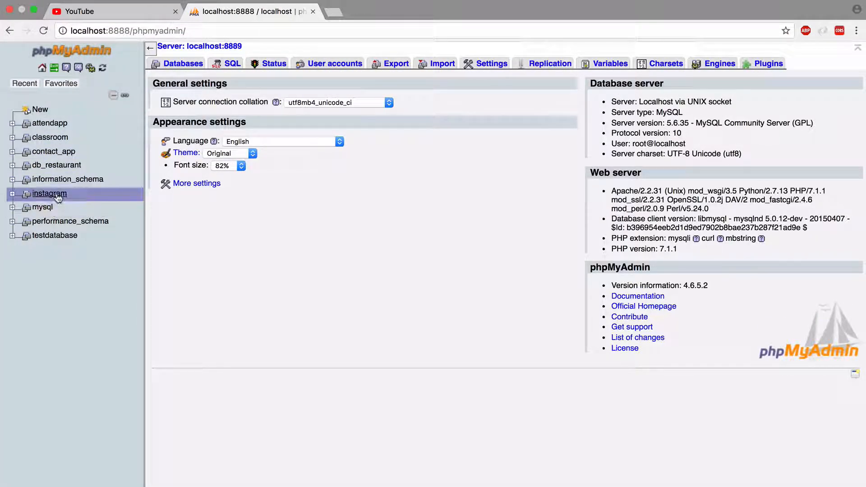
{"action": "left_click", "coordinate": [49, 193]}
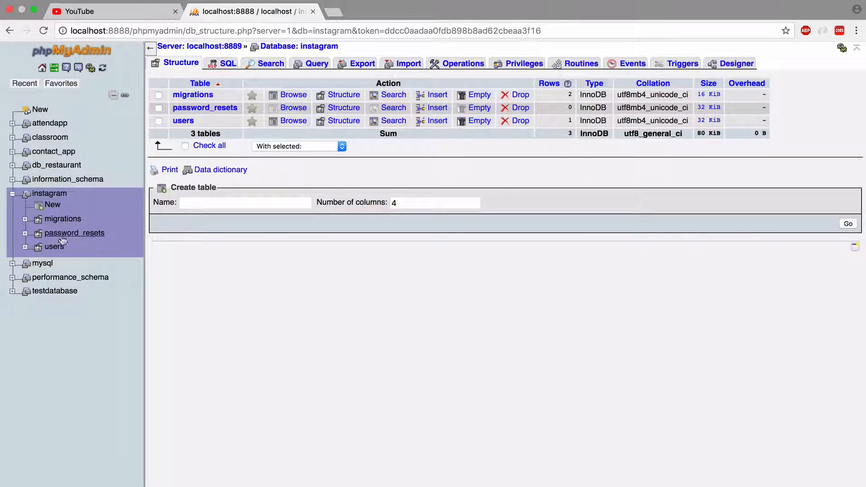
{"action": "left_click", "coordinate": [55, 246]}
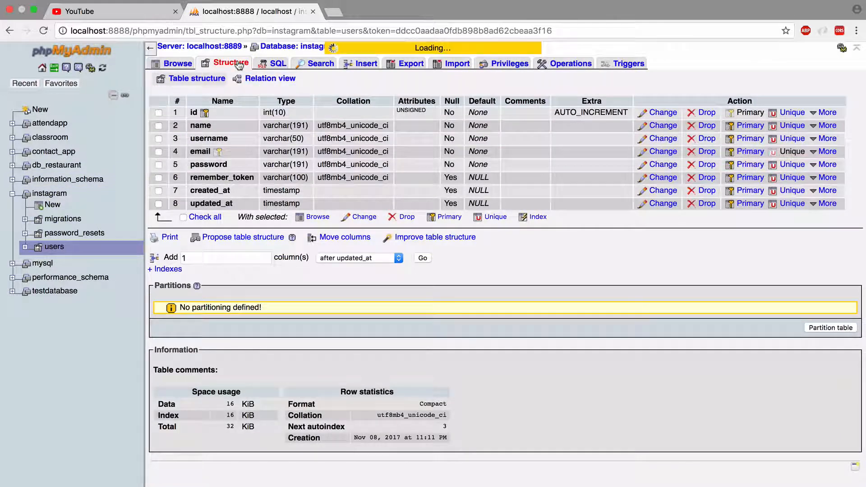
{"action": "left_click", "coordinate": [233, 63]}
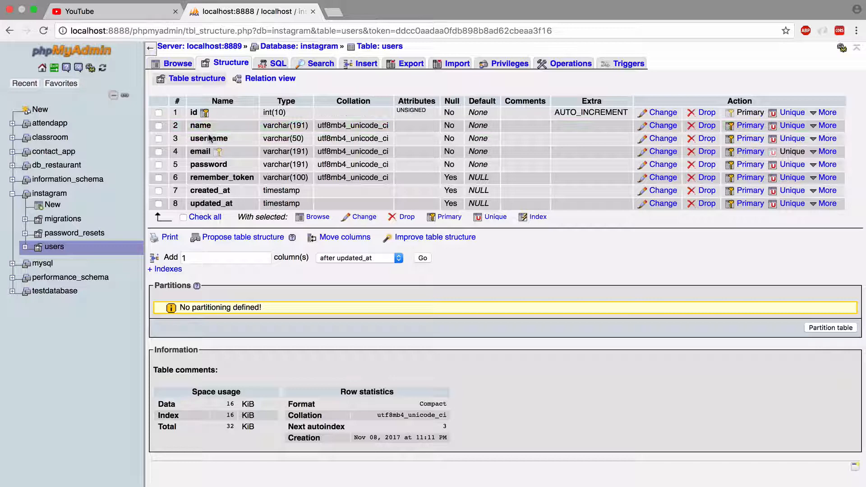
{"action": "left_click", "coordinate": [200, 125]}
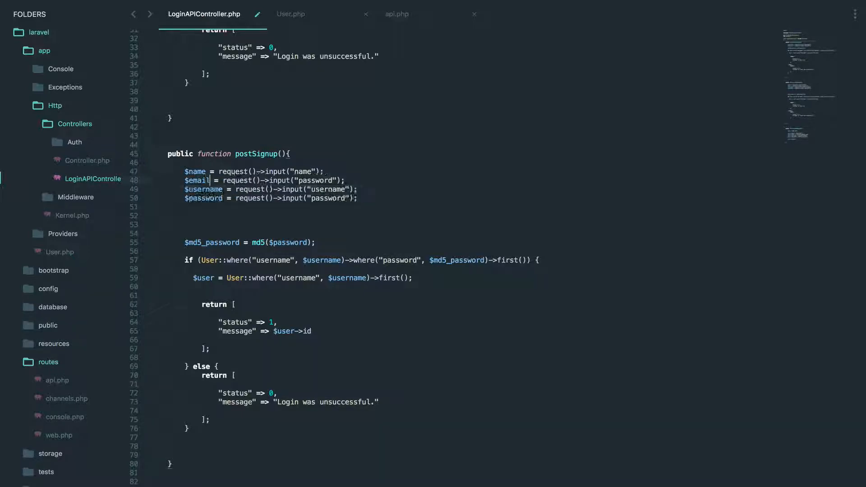
Read name, email, username and password via request()->input() and md5-hash the password
{"action": "type", "text": "email"}
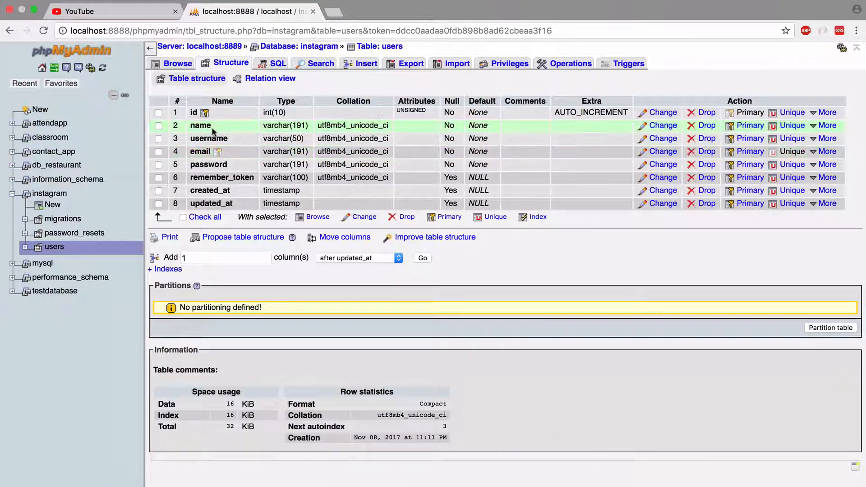
{"action": "mouse_move", "coordinate": [207, 164]}
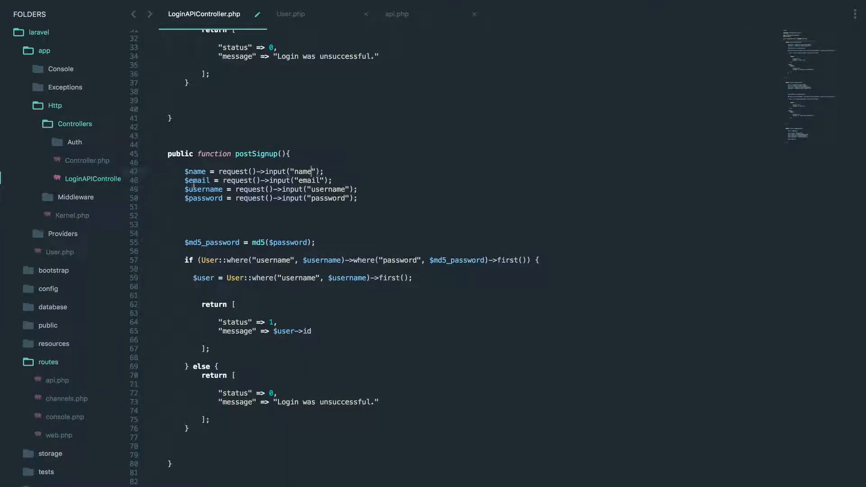
{"action": "mouse_move", "coordinate": [324, 231]}
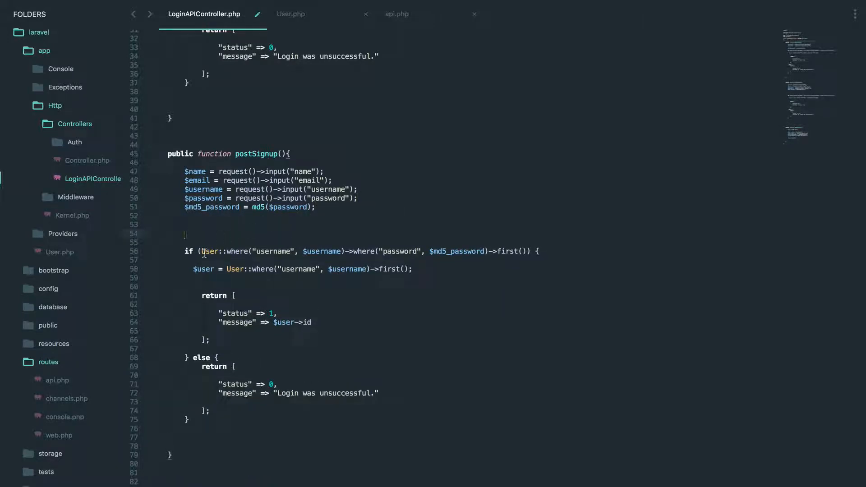
{"action": "scroll", "scroll_direction": "down", "scroll_amount": 3}
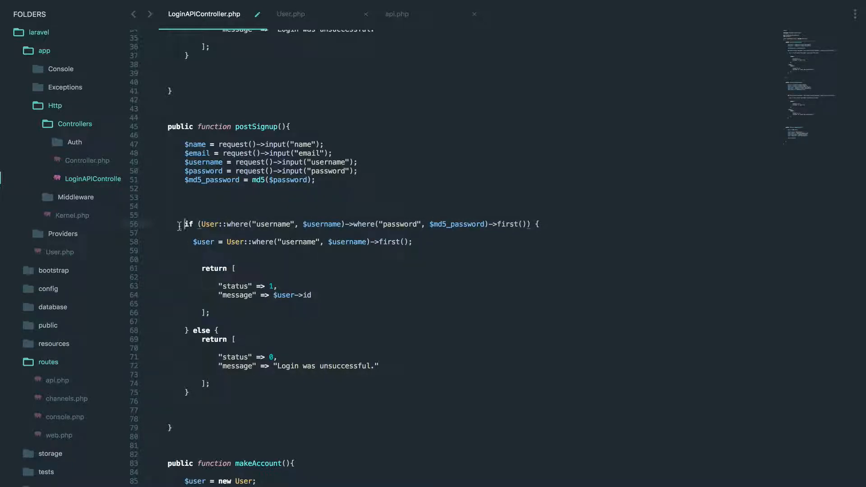
{"action": "scroll", "scroll_direction": "down", "scroll_amount": 3}
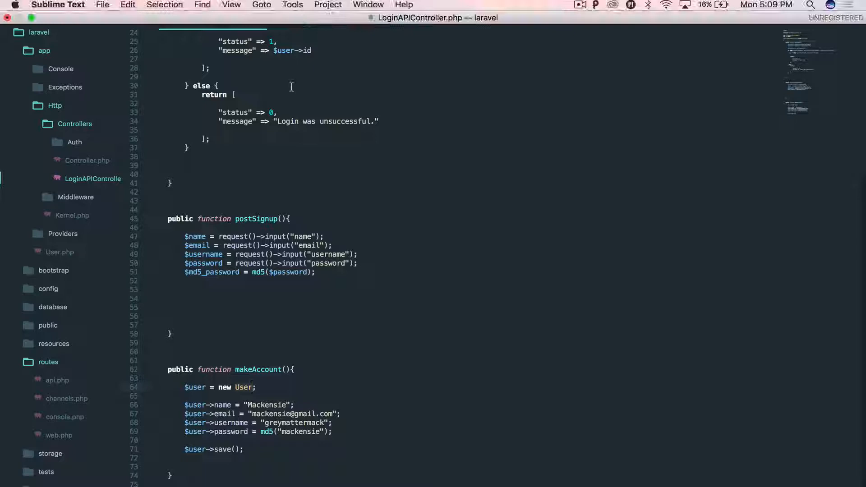
Check User.php's $fillable fields and add a //Make the user comment in postSignup
{"action": "left_click", "coordinate": [59, 252]}
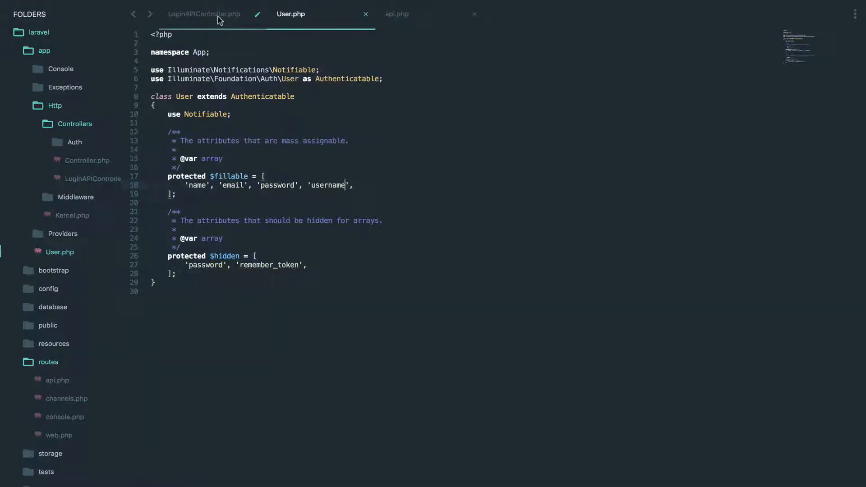
{"action": "left_click", "coordinate": [204, 14]}
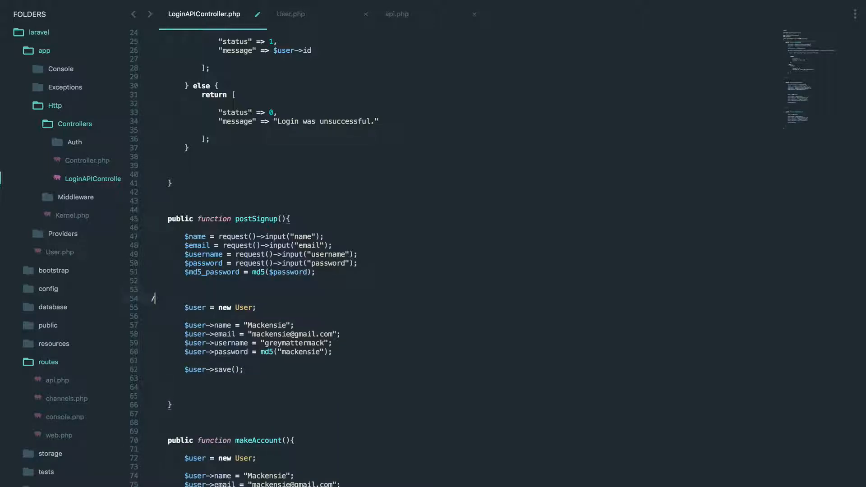
{"action": "type", "text": "//"}
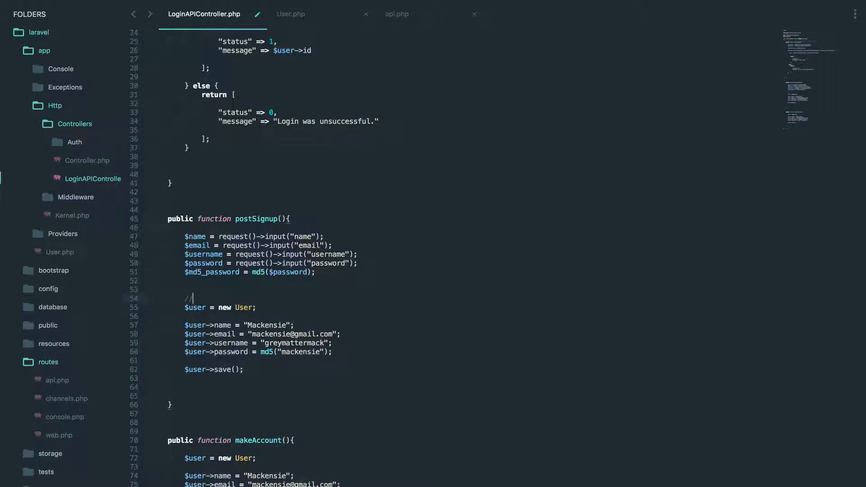
{"action": "type", "text": "Make the user"}
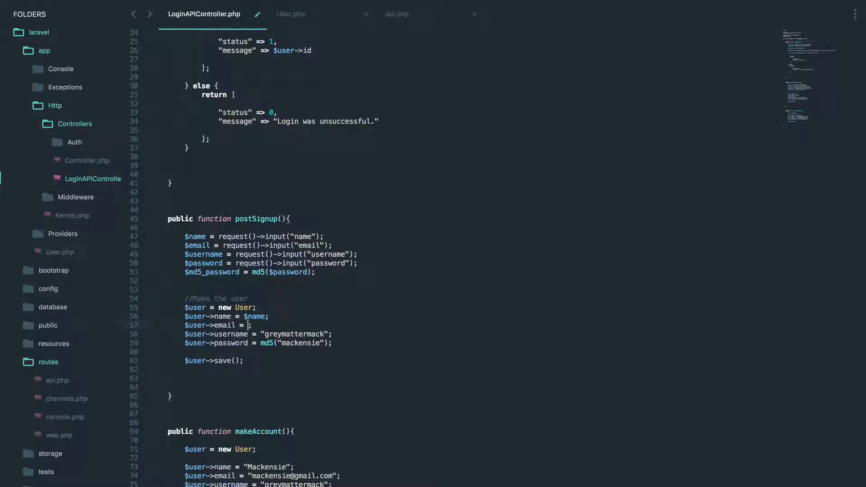
Build the new User from $name, $email, $username and $md5_password, then save it
{"action": "type", "text": "$"}
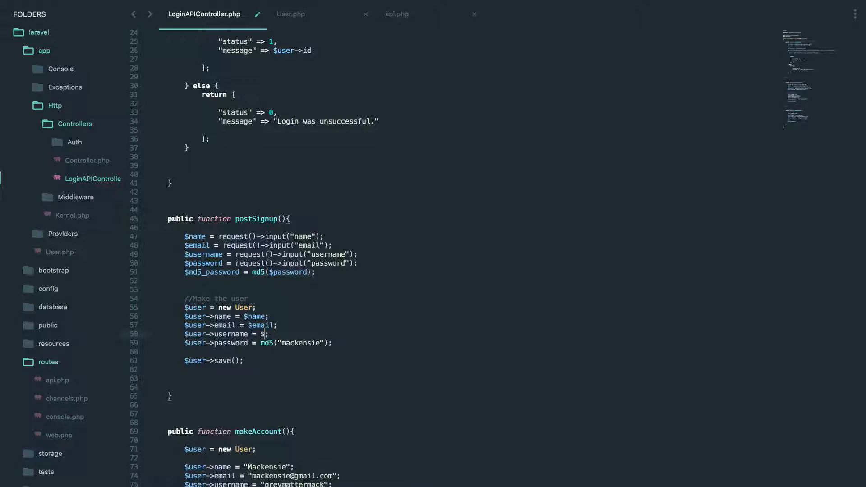
{"action": "type", "text": "username"}
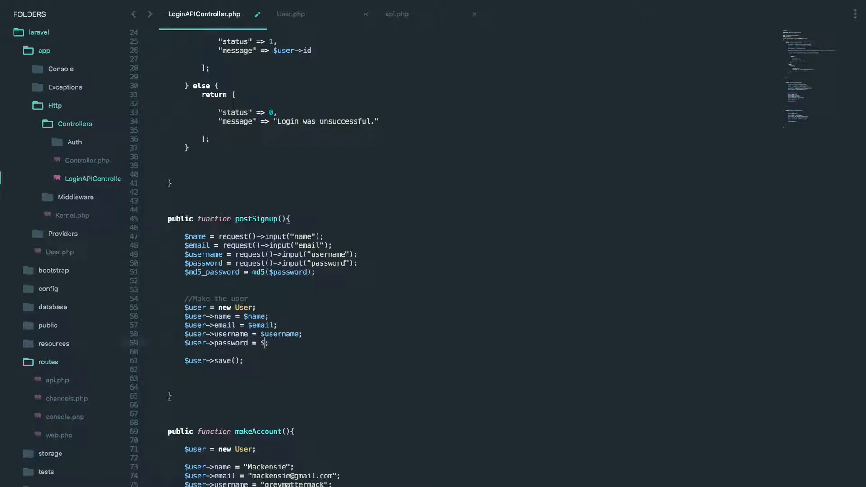
{"action": "type", "text": "md"}
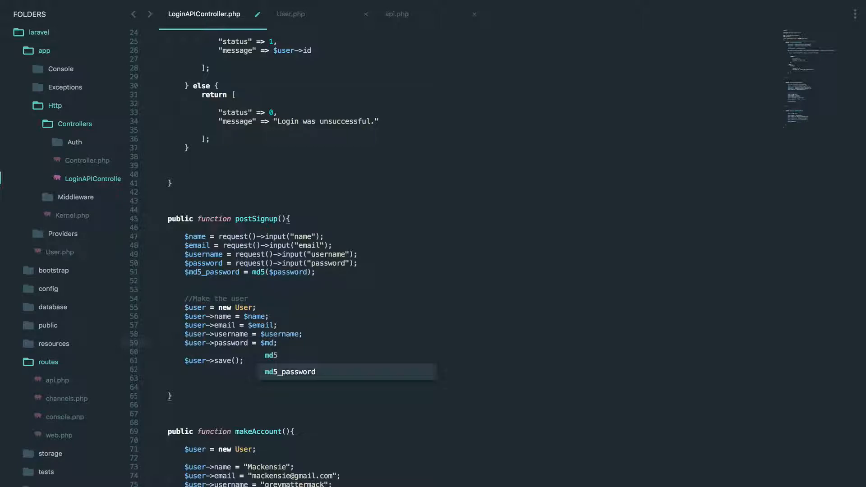
{"action": "key", "text": "Tab"}
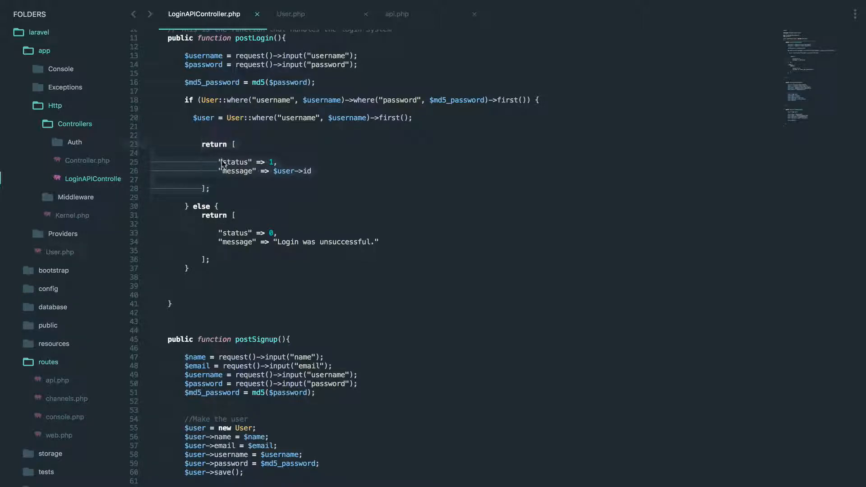
Return status 1 and the new user's id after $user->save(), and save the file
{"action": "scroll", "scroll_direction": "down", "scroll_amount": 3}
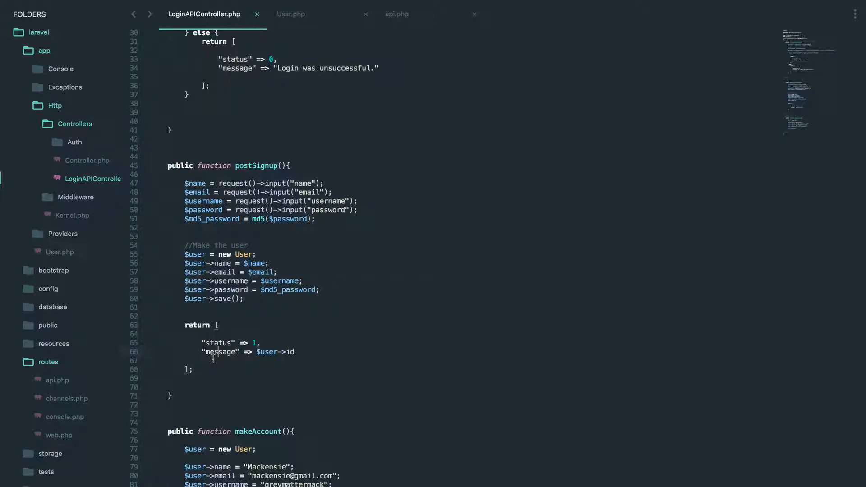
{"action": "scroll", "scroll_direction": "up", "scroll_amount": 3}
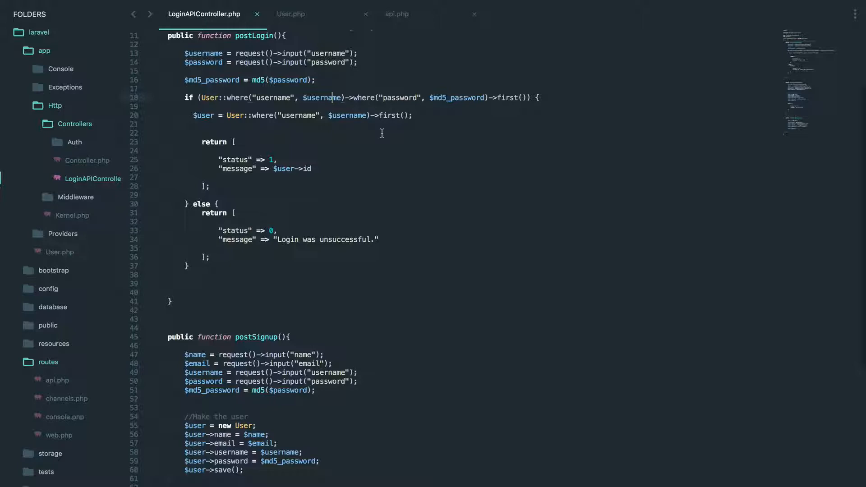
{"action": "scroll", "scroll_direction": "down", "scroll_amount": 3}
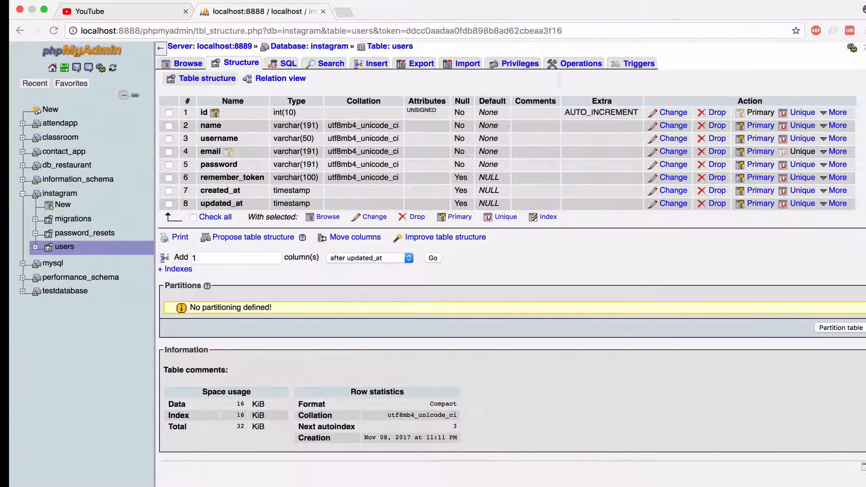
Search for laravel validation and open the Laravel 5.5 Validation docs in a new tab
{"action": "type", "text": "laravel.com/docs/5.5/validation"}
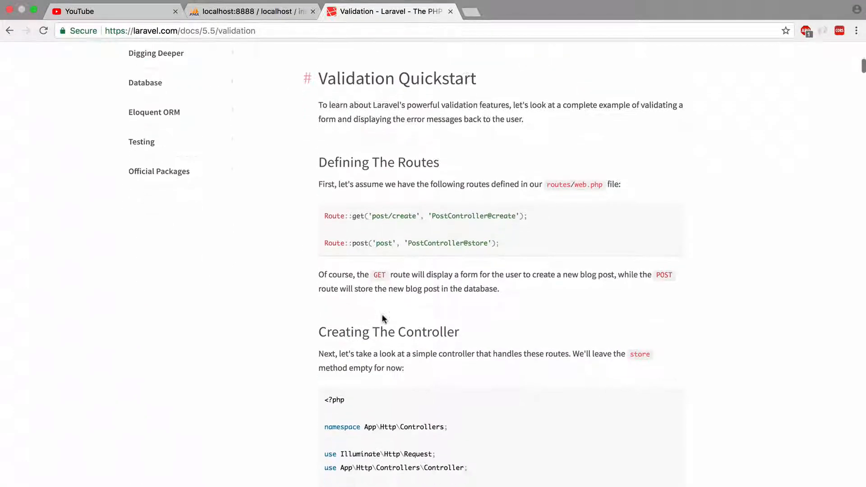
Scroll the docs down to the Manually Creating Validators section
{"action": "scroll", "scroll_direction": "down", "scroll_amount": 3}
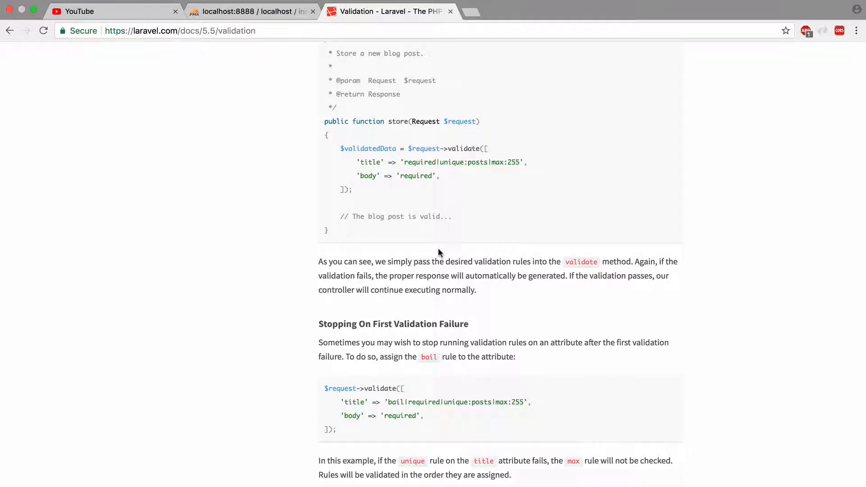
{"action": "scroll", "scroll_direction": "down", "scroll_amount": 3}
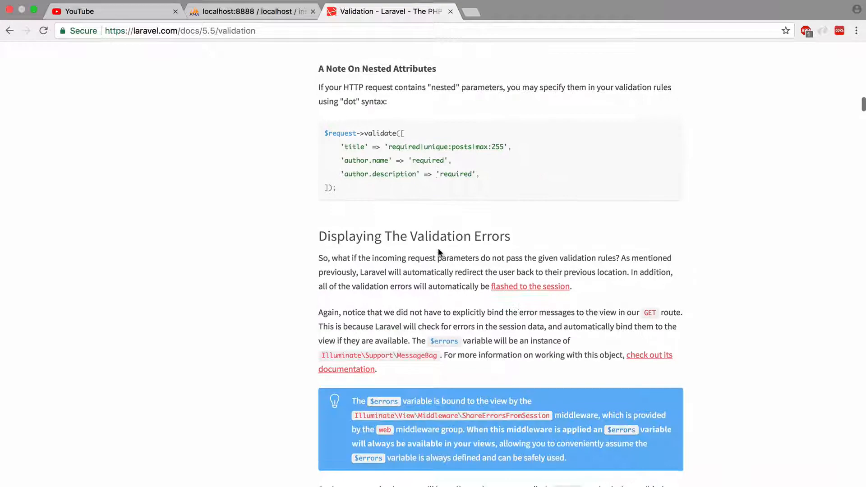
{"action": "scroll", "scroll_direction": "down", "scroll_amount": 3}
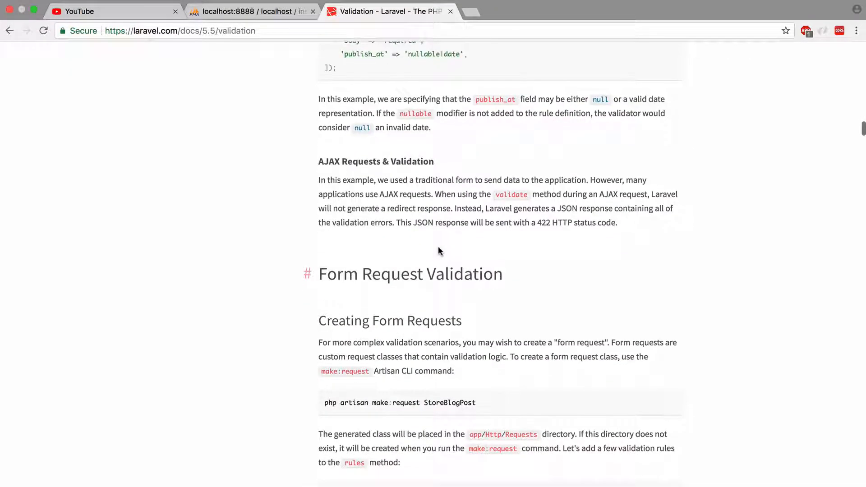
{"action": "scroll", "scroll_direction": "down", "scroll_amount": 3}
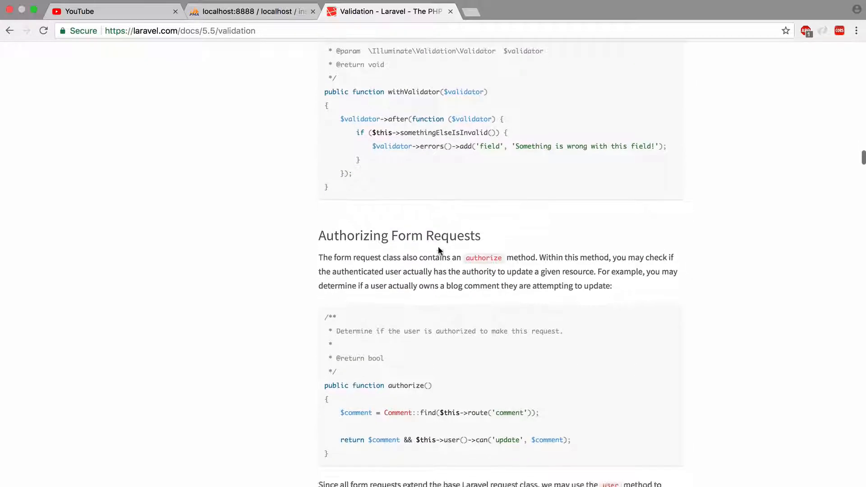
{"action": "scroll", "scroll_direction": "down", "scroll_amount": 3}
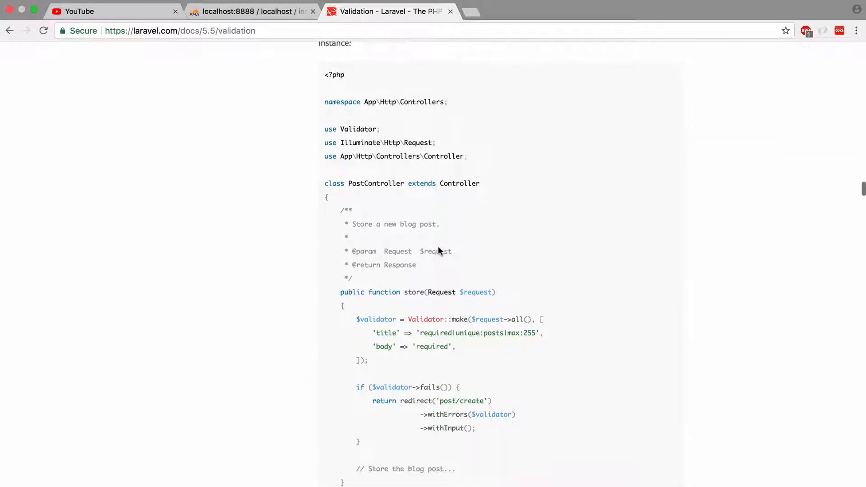
{"action": "scroll", "scroll_direction": "down", "scroll_amount": 3}
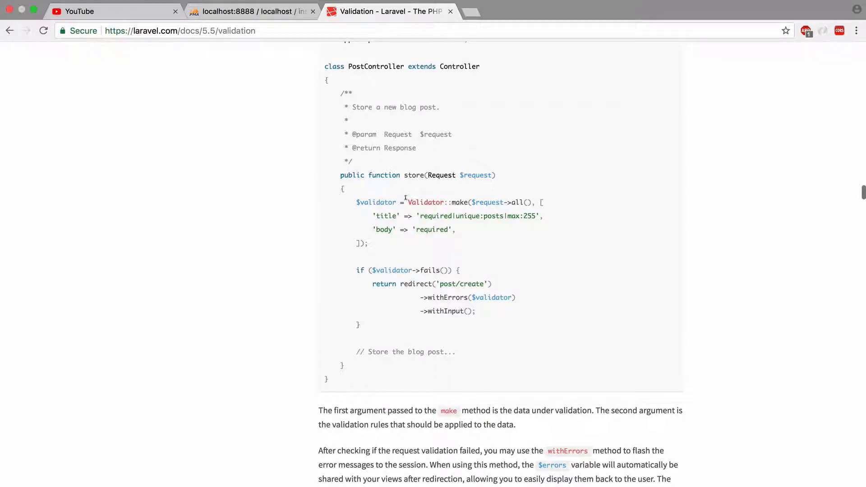
{"action": "mouse_move", "coordinate": [526, 203]}
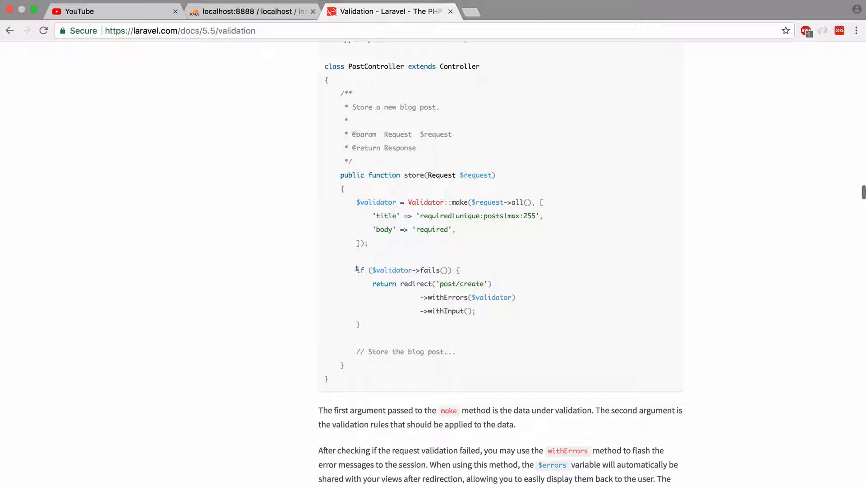
Select and copy the Validator::make and fails() redirect example code
{"action": "left_click_drag", "start_coordinate": [355, 270], "coordinate": [516, 297]}
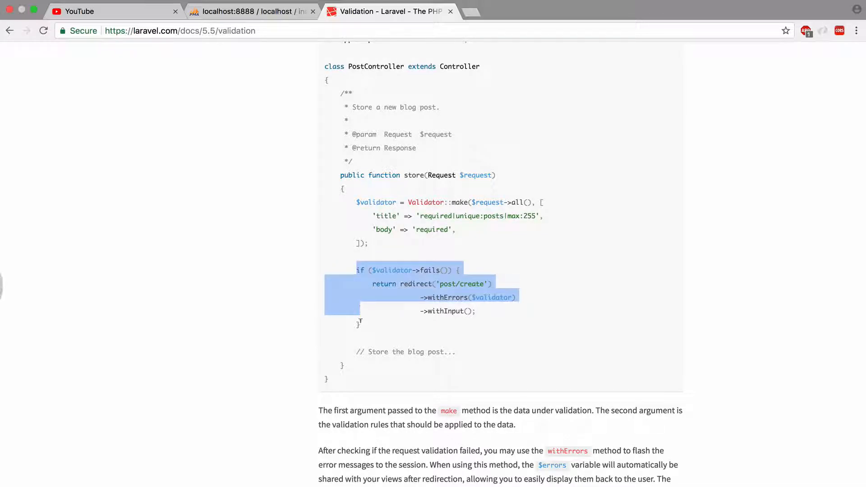
{"action": "scroll", "scroll_direction": "up", "scroll_amount": 3}
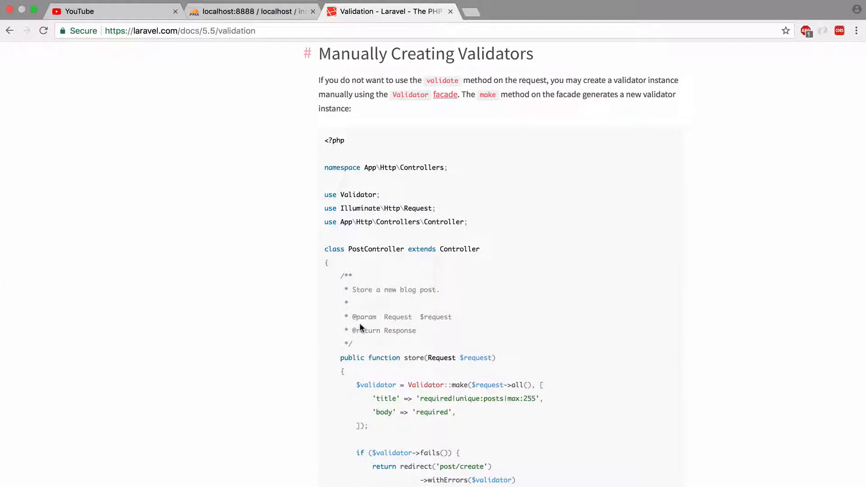
{"action": "scroll", "scroll_direction": "down", "scroll_amount": 3}
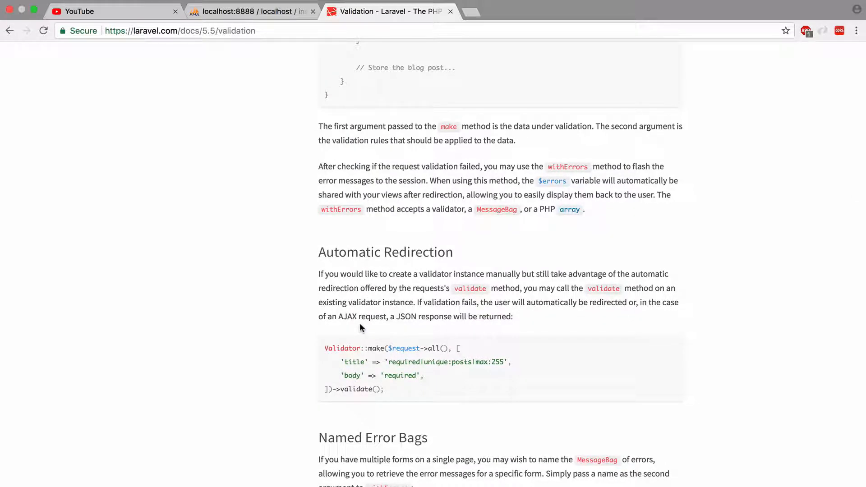
{"action": "scroll", "scroll_direction": "down", "scroll_amount": 3}
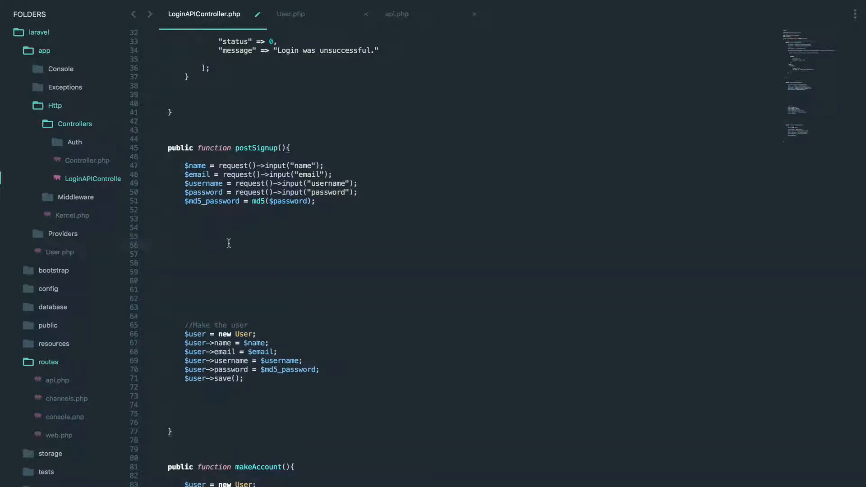
Paste the Validator::make block into postSignup using request()->all() instead of $request->all()
{"action": "type", "text": "$validator = Validator::make($request->all(), ["}
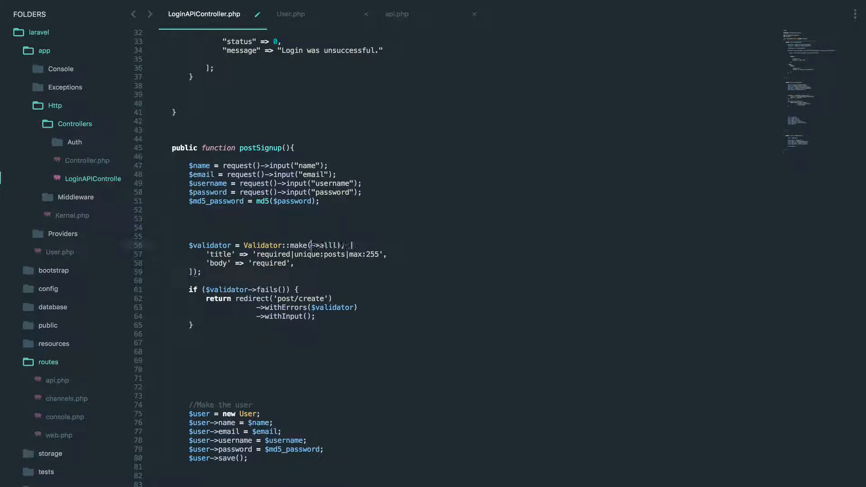
{"action": "type", "text": "request()->all(), ["}
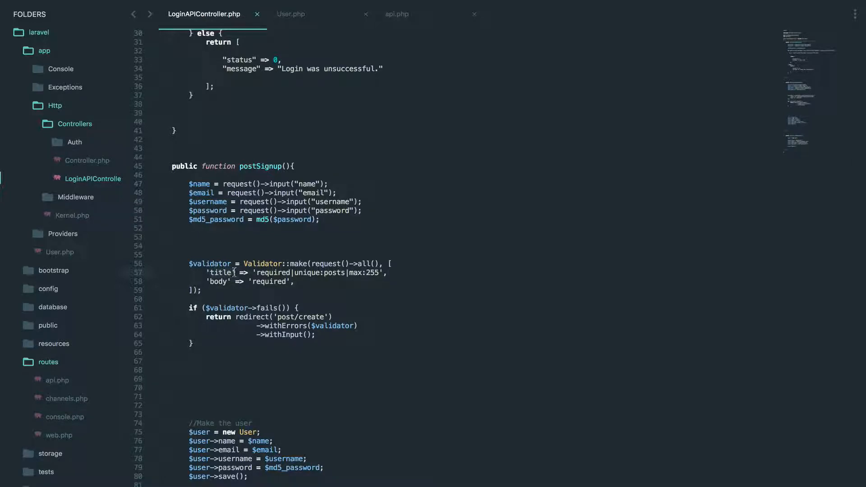
Add required validation rules for name, email, username and password in the Validator::make array
{"action": "type", "text": "name"}
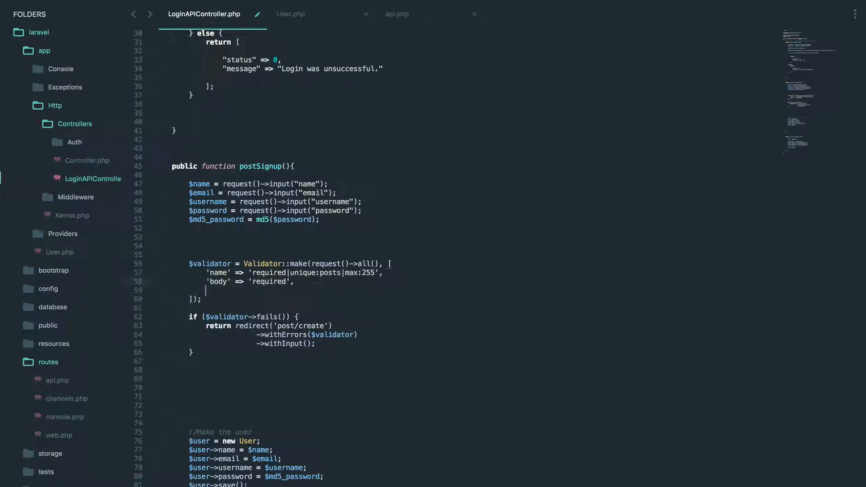
{"action": "type", "text": "'body' => 'required',"}
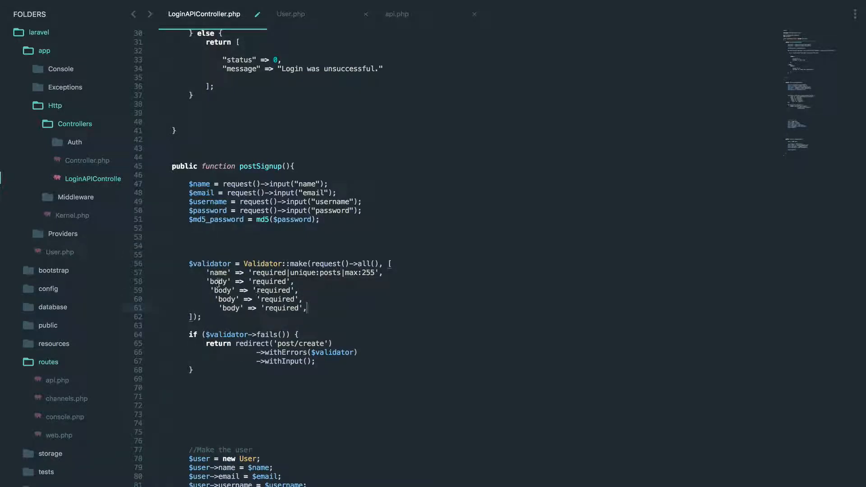
{"action": "type", "text": "email"}
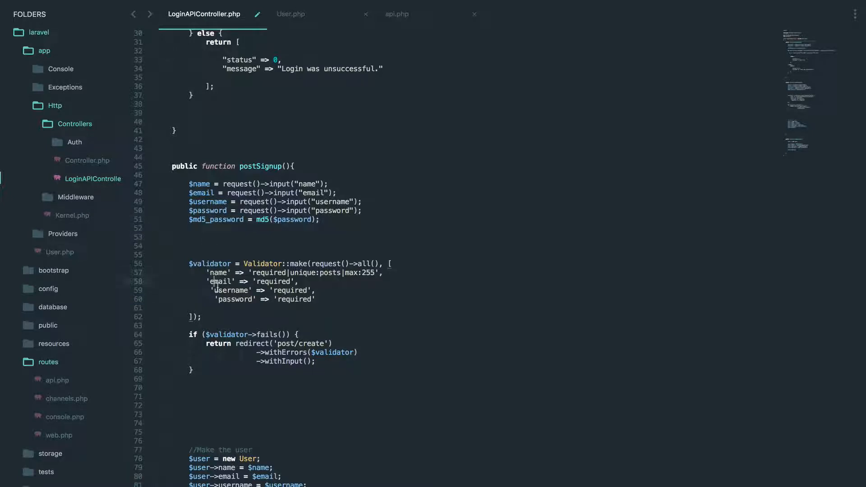
{"action": "mouse_move", "coordinate": [211, 272]}
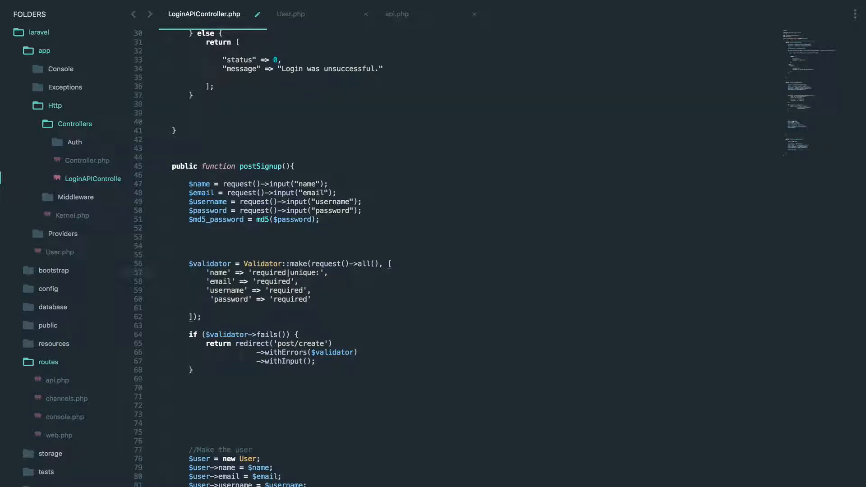
{"action": "type", "text": "user"}
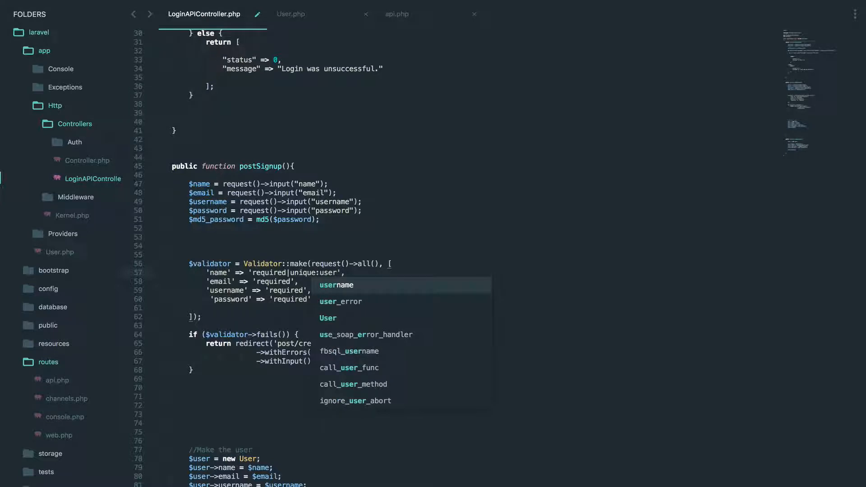
{"action": "type", "text": "s"}
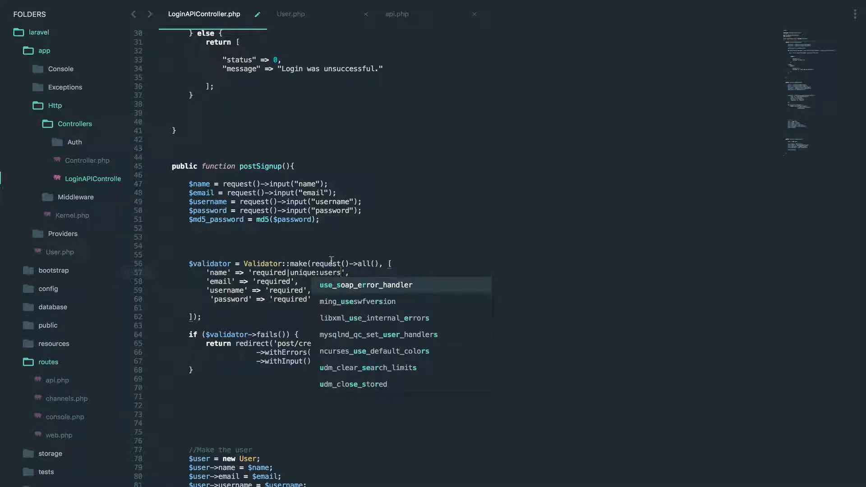
{"action": "key", "text": "Escape"}
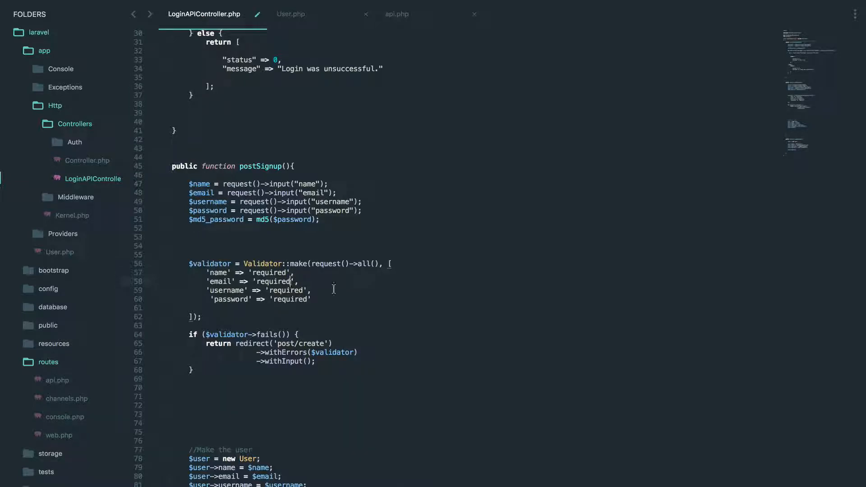
Make the email and username rules unique in the users table and save the controller
{"action": "type", "text": "|unique:users"}
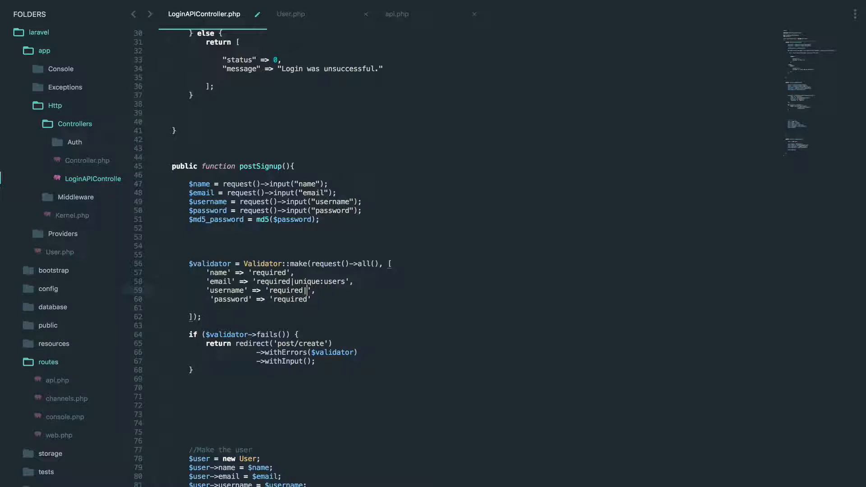
{"action": "type", "text": "|unique:users"}
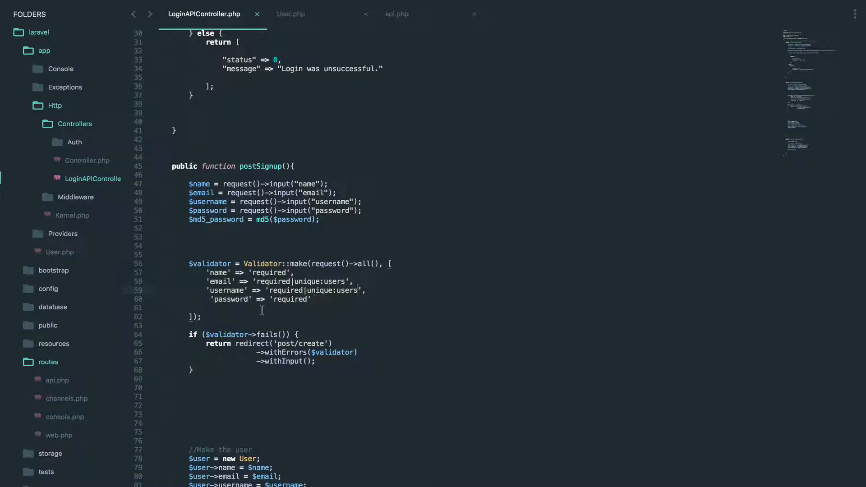
{"action": "scroll", "scroll_direction": "down", "scroll_amount": 3}
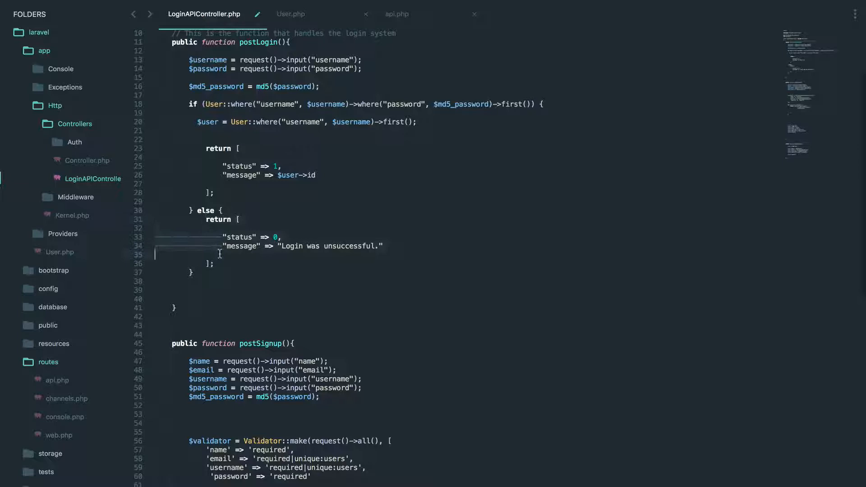
Add a status 0 return array in the fails() branch with its message referencing $validator
{"action": "scroll", "scroll_direction": "down", "scroll_amount": 3}
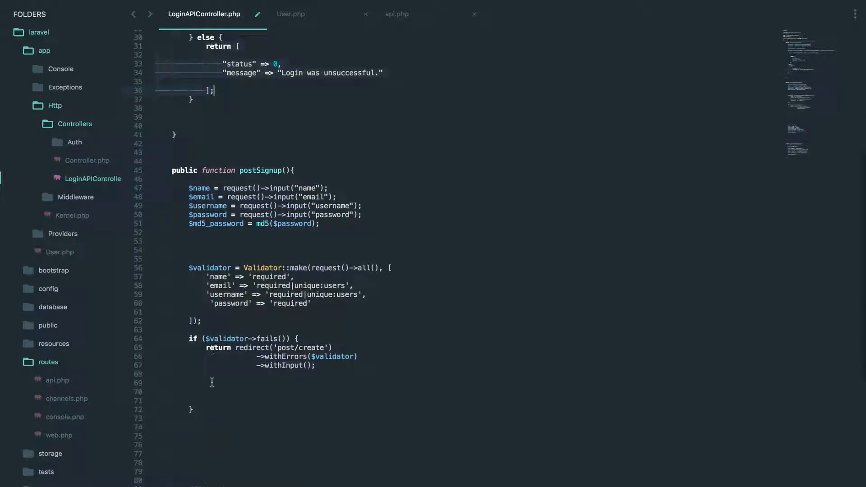
{"action": "type", "text": "return ["}
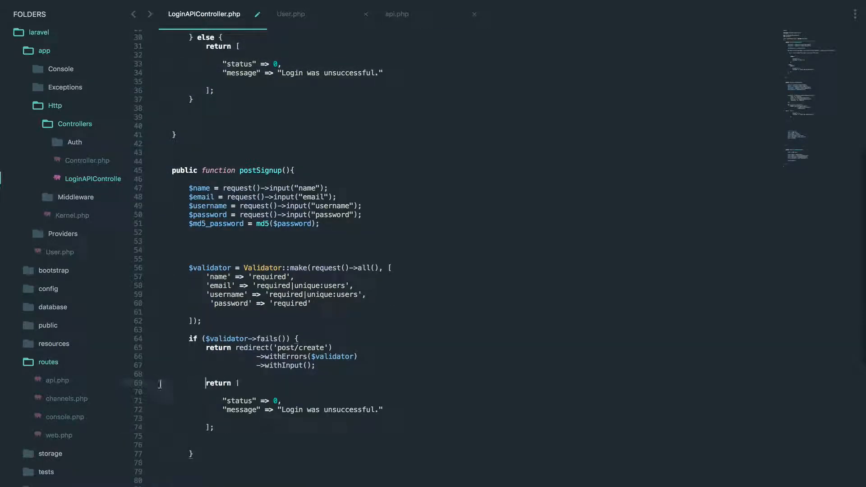
{"action": "type", "text": "["}
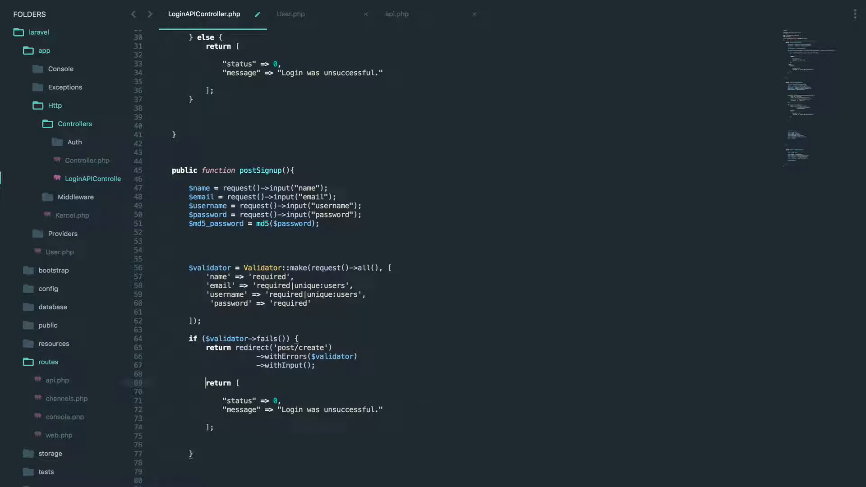
{"action": "mouse_move", "coordinate": [363, 407]}
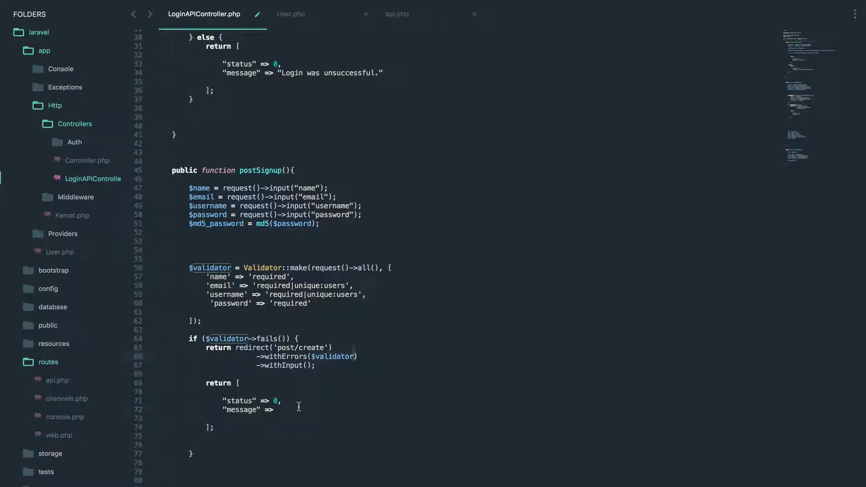
{"action": "type", "text": "validator"}
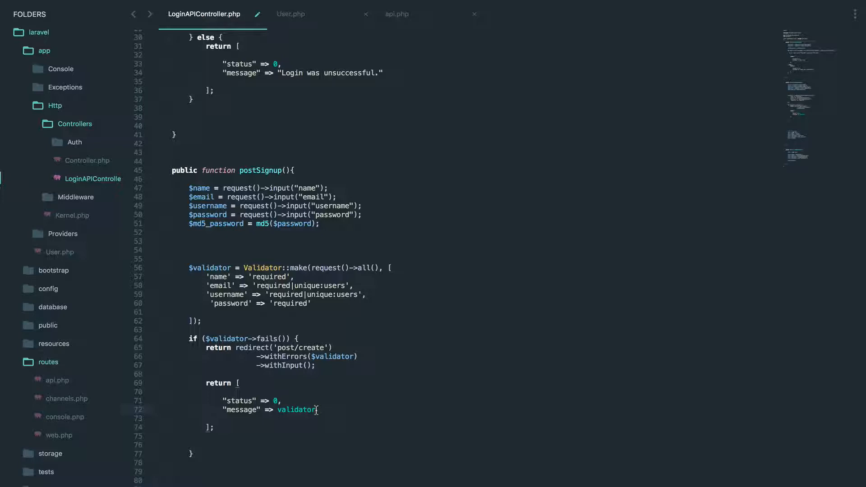
{"action": "key", "text": "Backspace"}
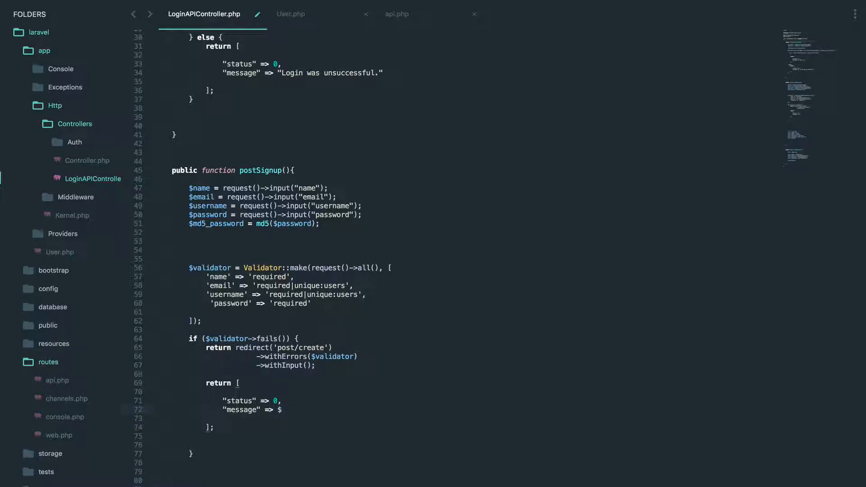
{"action": "type", "text": "validator"}
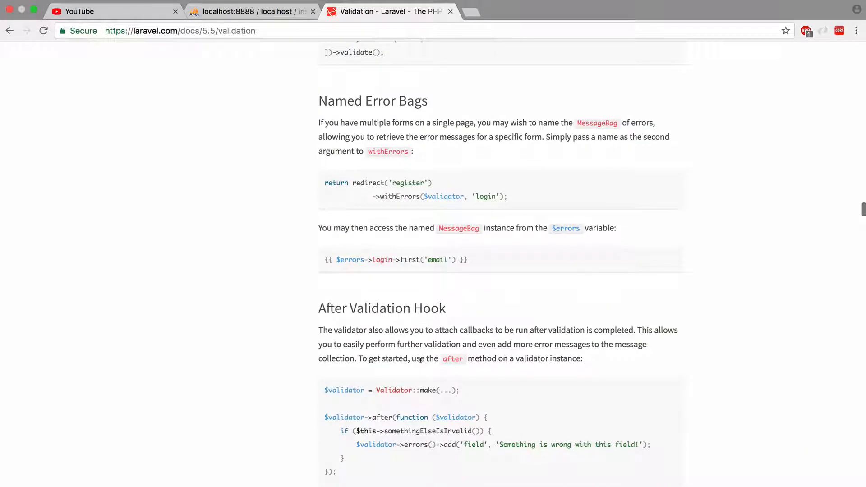
{"action": "scroll", "scroll_direction": "down", "scroll_amount": 3}
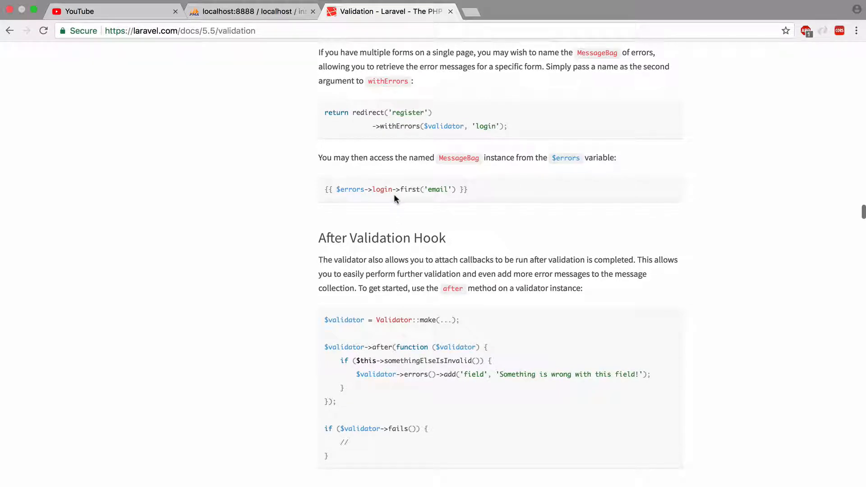
{"action": "scroll", "scroll_direction": "down", "scroll_amount": 3}
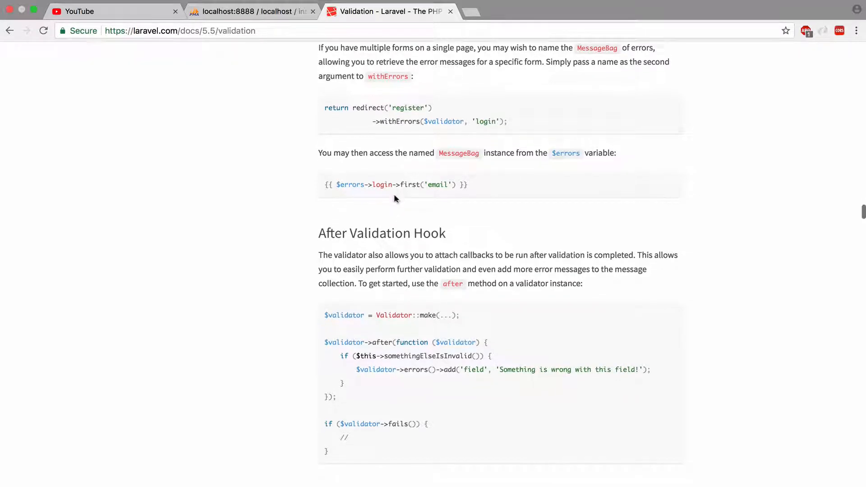
{"action": "scroll", "scroll_direction": "down", "scroll_amount": 3}
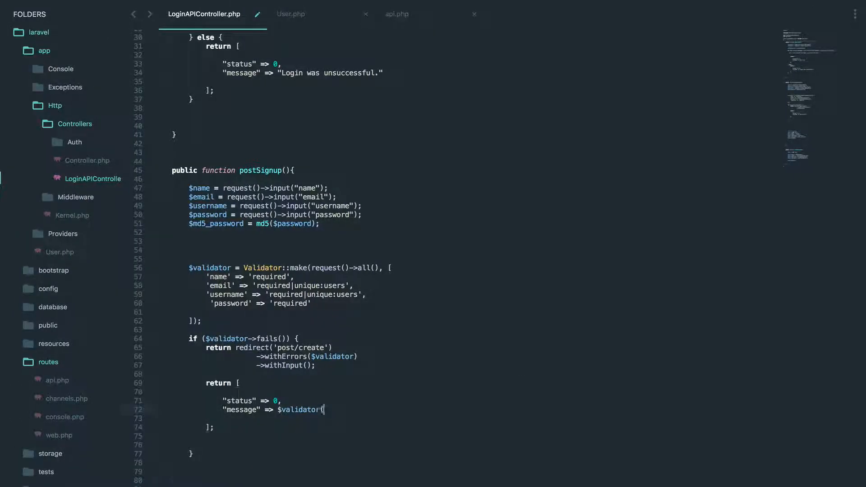
Return $validator->errors()->first() as the failure message
{"action": "type", "text": "->errors("}
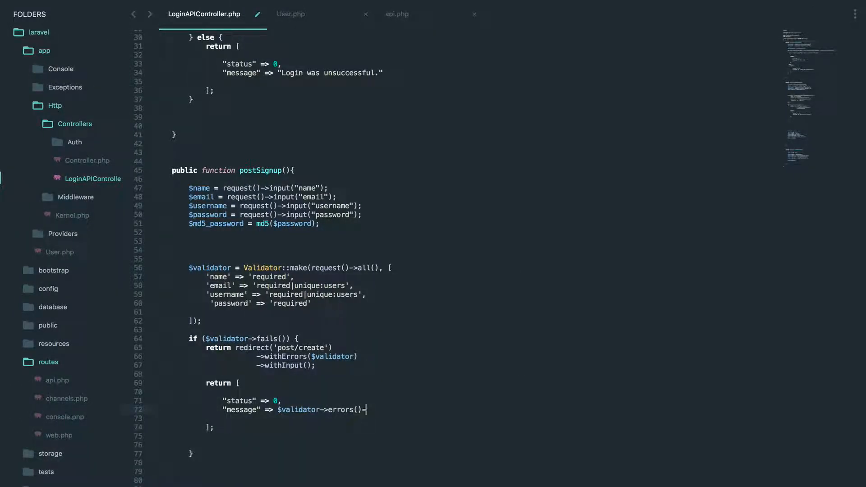
{"action": "type", "text": "->first()"}
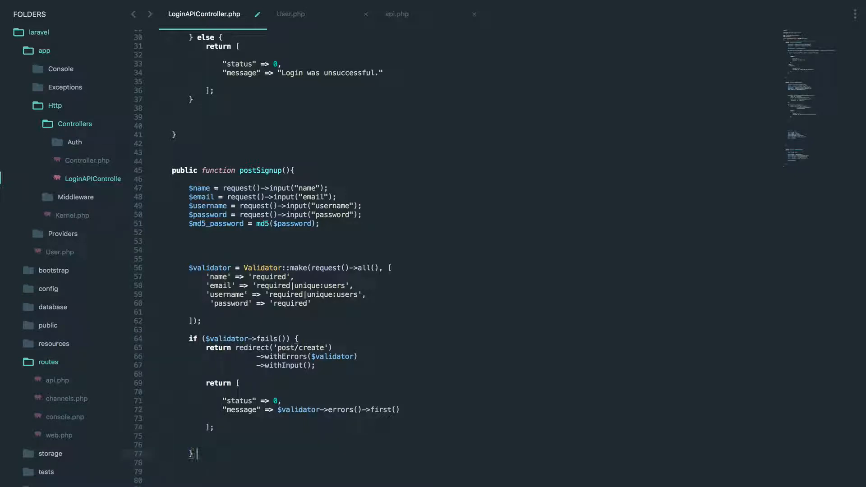
Add an else branch commented 'It was all good' holding the request()->input reads
{"action": "type", "text": "else {"}
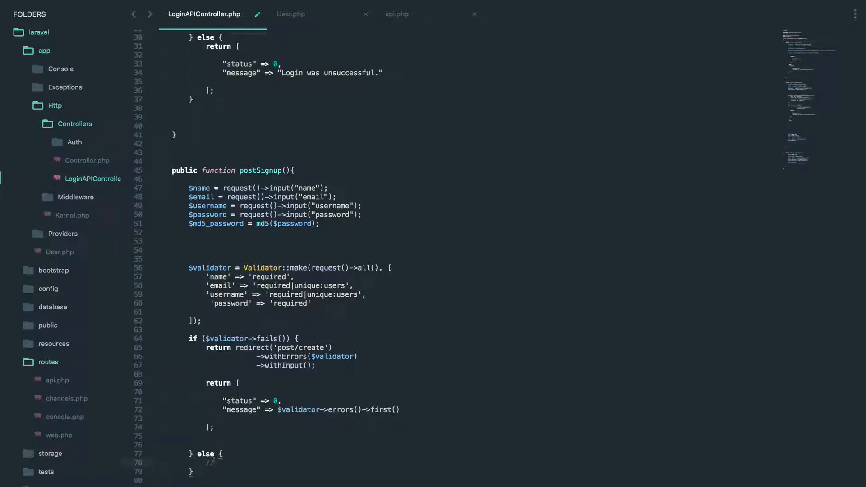
{"action": "type", "text": "//It was all good!"}
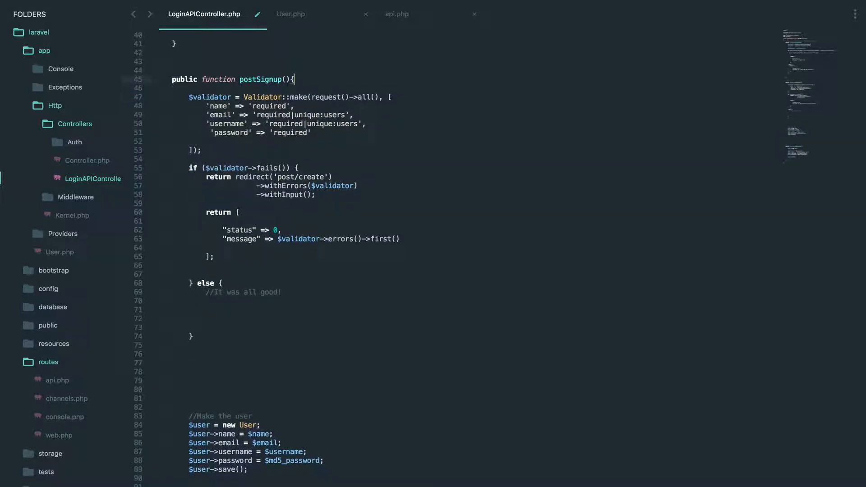
{"action": "type", "text": "$name = request()->input(\"name\");"}
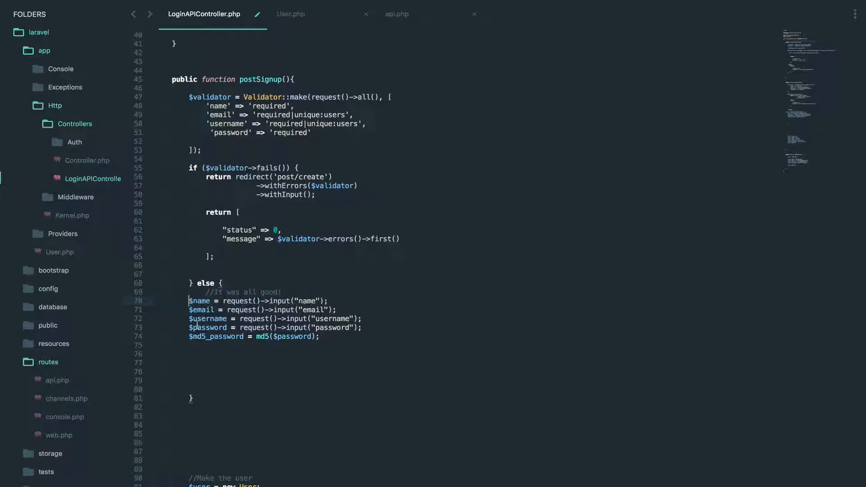
{"action": "scroll", "scroll_direction": "down", "scroll_amount": 3}
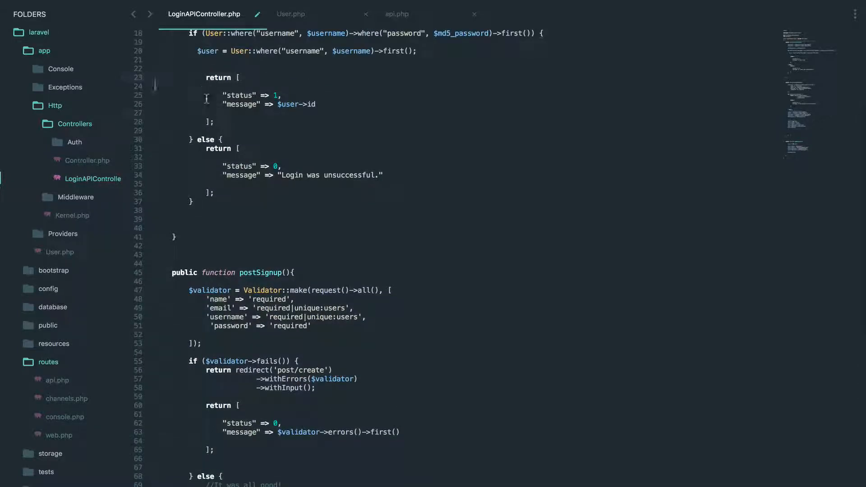
After $user->save(), return status 1 with $user->id, fix the braces and save
{"action": "scroll", "scroll_direction": "down", "scroll_amount": 3}
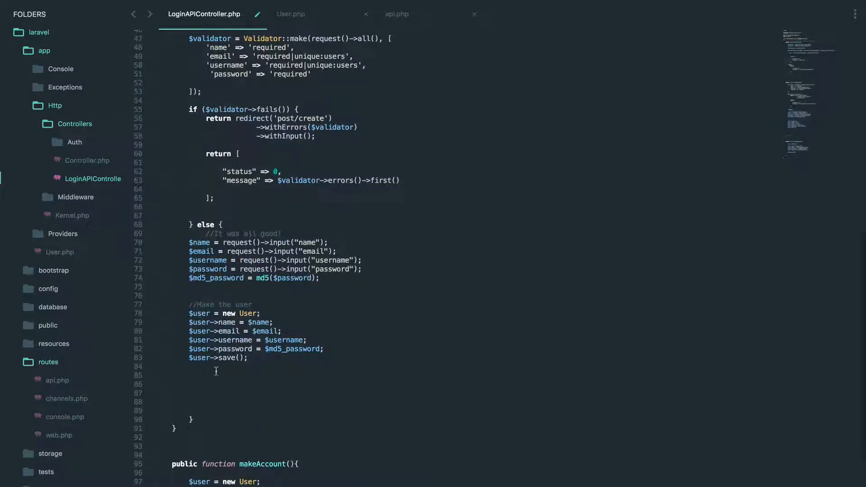
{"action": "type", "text": "return ["}
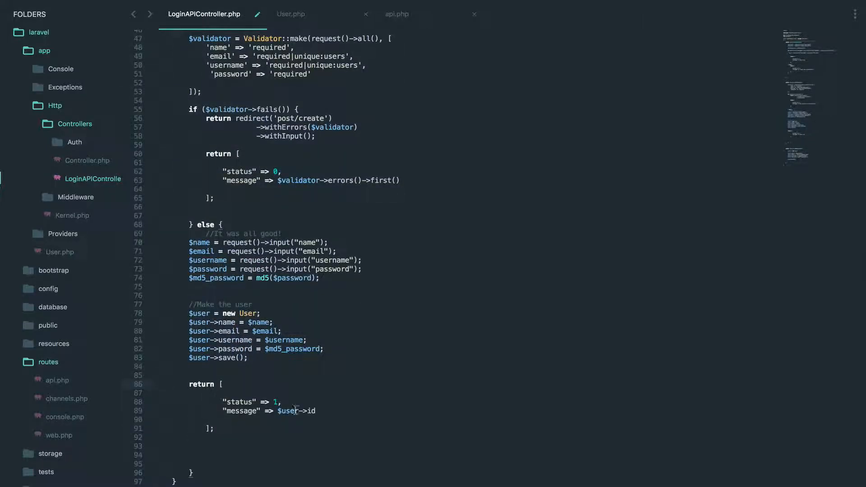
{"action": "left_click", "coordinate": [316, 411]}
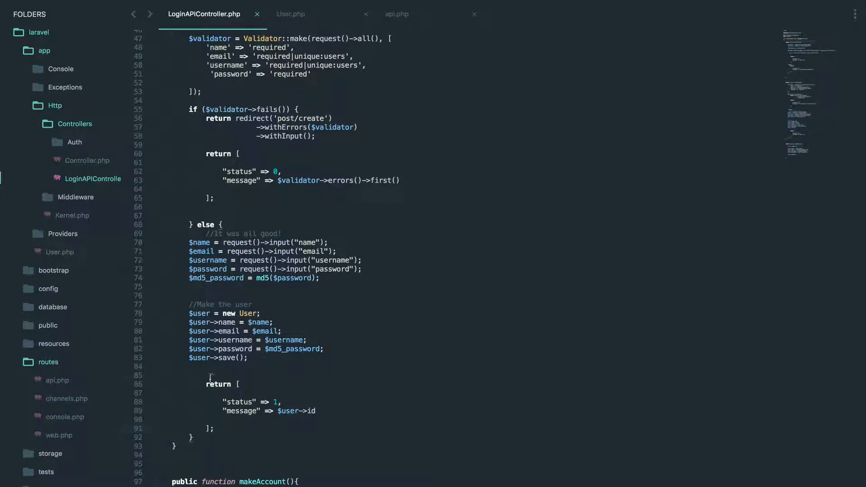
{"action": "scroll", "scroll_direction": "down", "scroll_amount": 3}
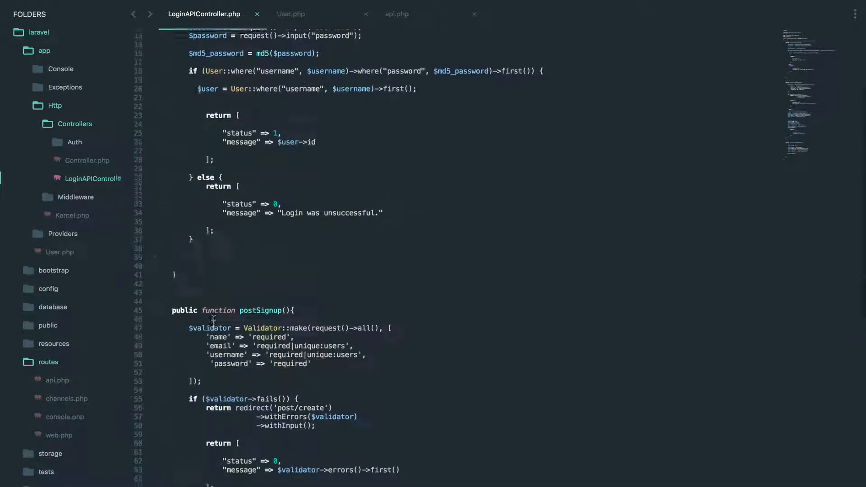
{"action": "scroll", "scroll_direction": "down", "scroll_amount": 3}
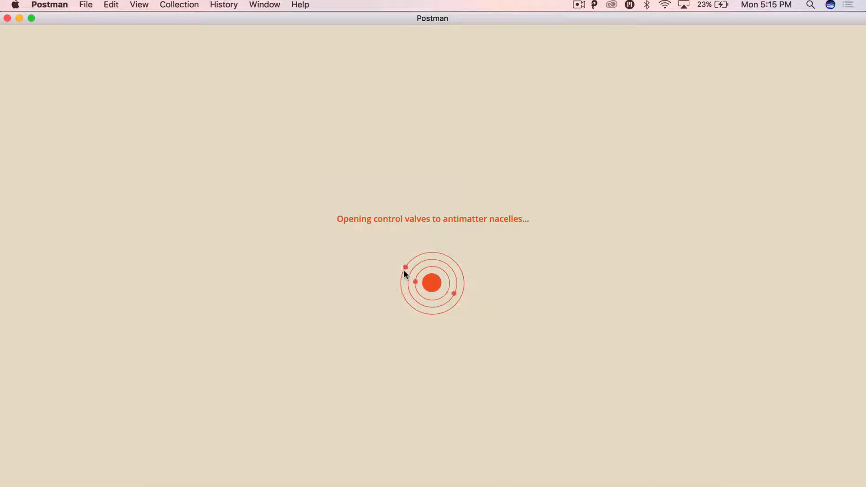
Bring up Postman's signup request and dismiss the update announcement
{"action": "left_click", "coordinate": [578, 5]}
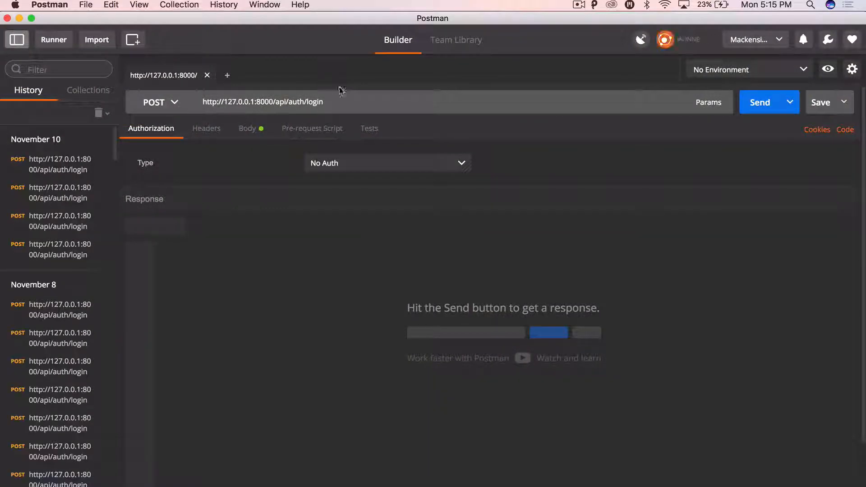
{"action": "type", "text": "si"}
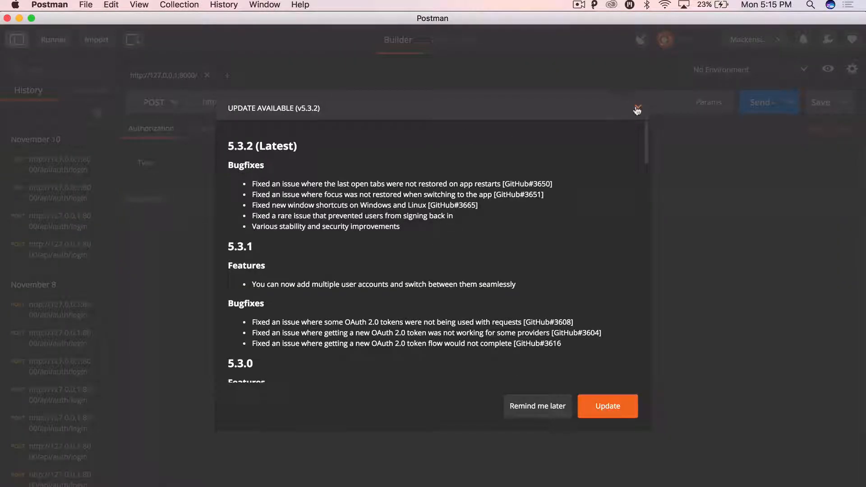
{"action": "left_click", "coordinate": [637, 109]}
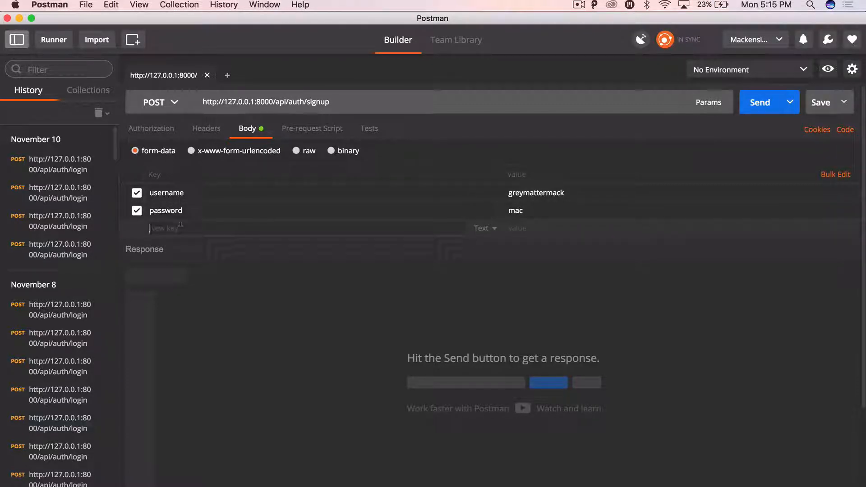
{"action": "type", "text": "name"}
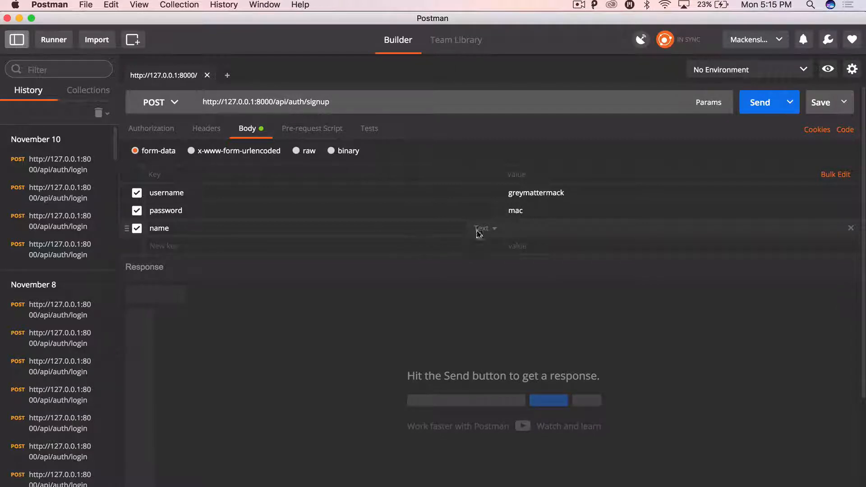
{"action": "type", "text": "Mac1"}
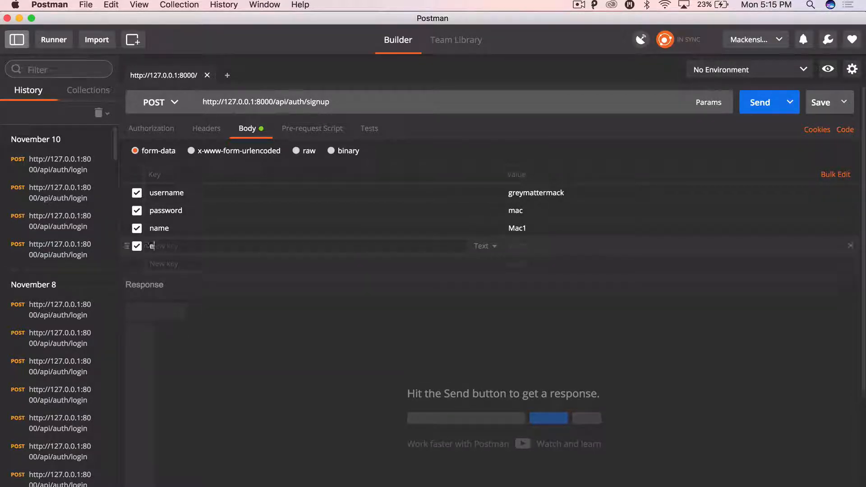
{"action": "type", "text": "mail"}
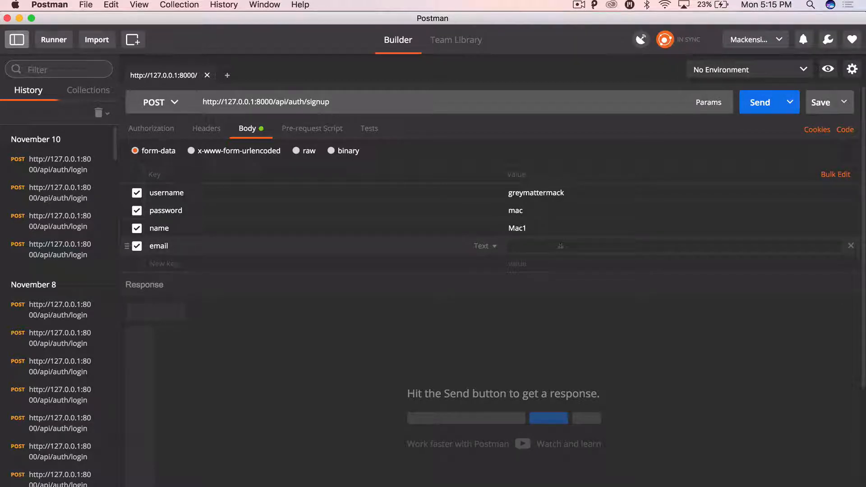
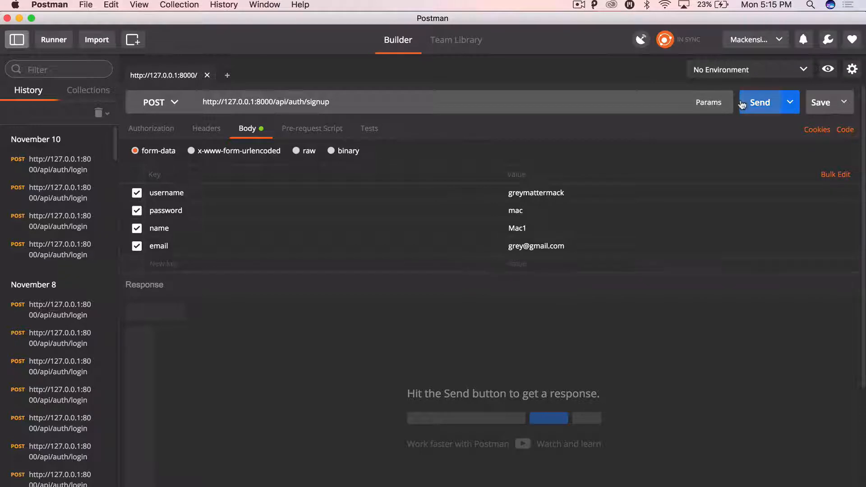
{"action": "left_click", "coordinate": [760, 102]}
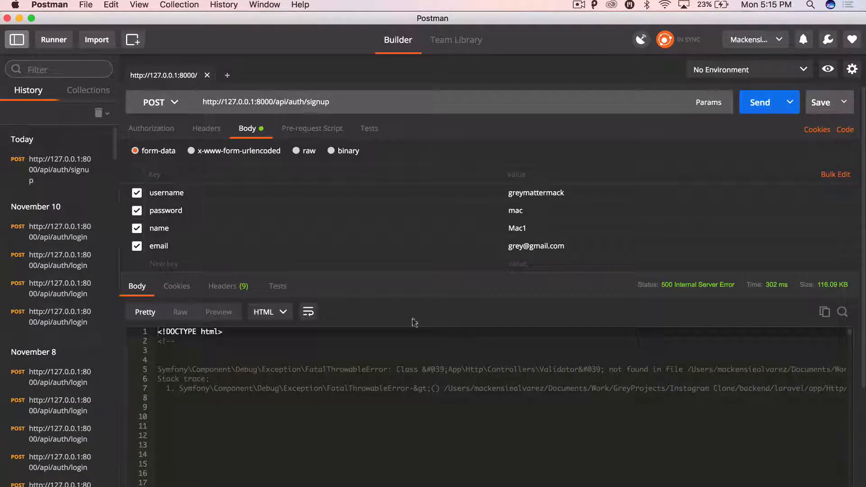
{"action": "mouse_move", "coordinate": [244, 349]}
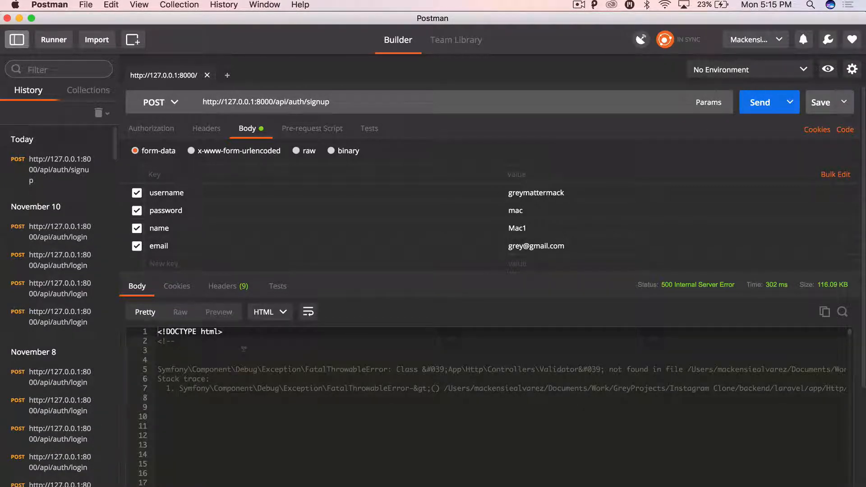
Resend the signup request and view its 404 response as a rendered Preview page
{"action": "left_click", "coordinate": [219, 311]}
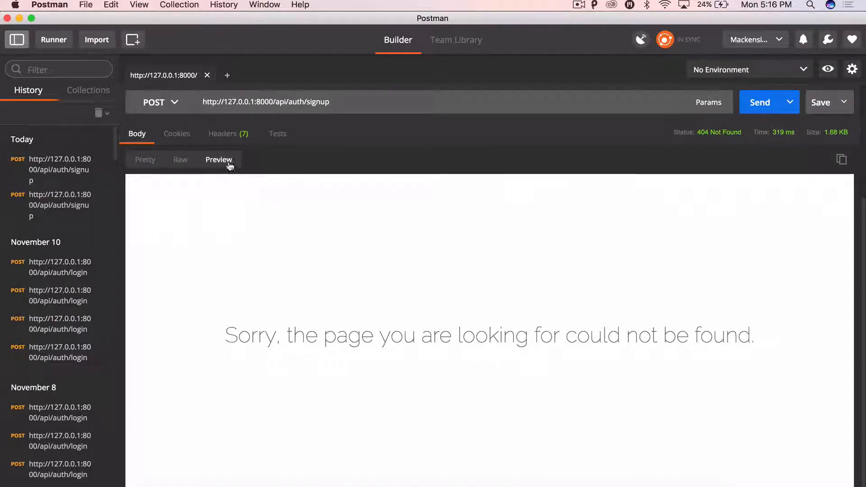
{"action": "left_click", "coordinate": [145, 159]}
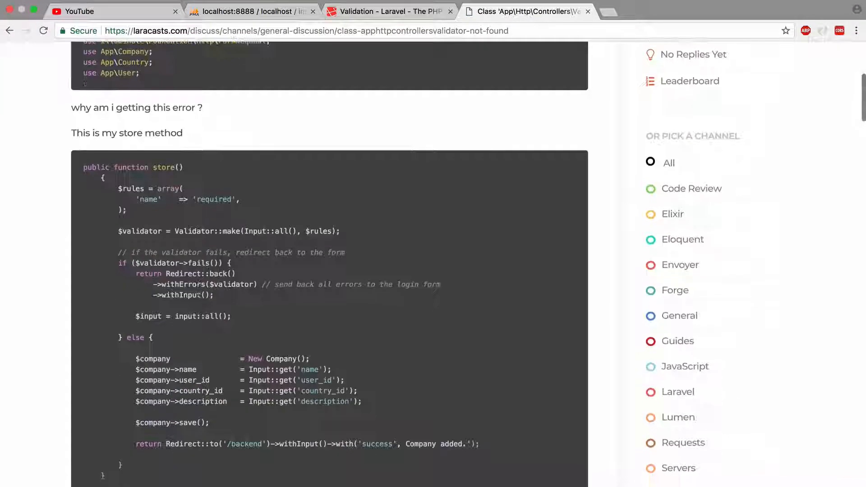
Read through the Laracasts answers recommending importing the Validator facade
{"action": "scroll", "scroll_direction": "up", "scroll_amount": 3}
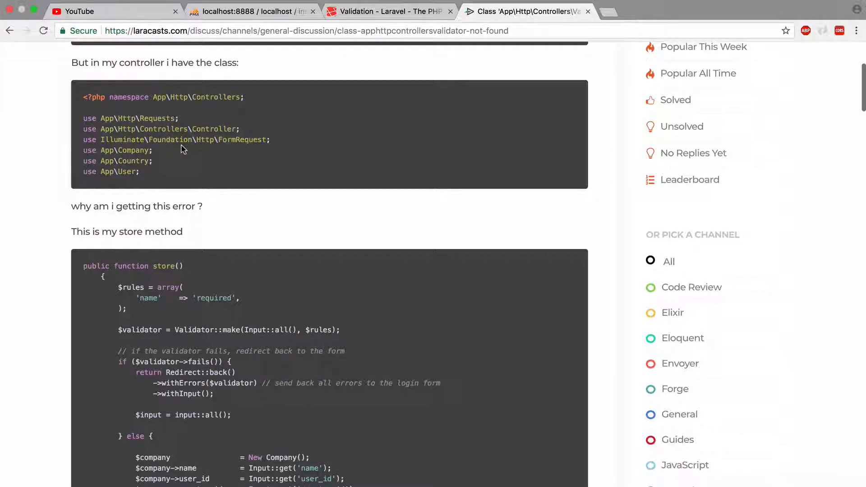
{"action": "scroll", "scroll_direction": "down", "scroll_amount": 3}
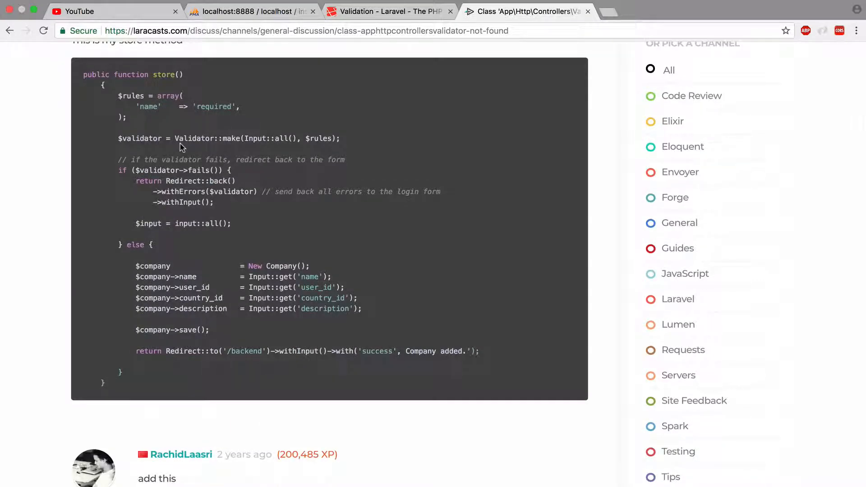
{"action": "scroll", "scroll_direction": "down", "scroll_amount": 3}
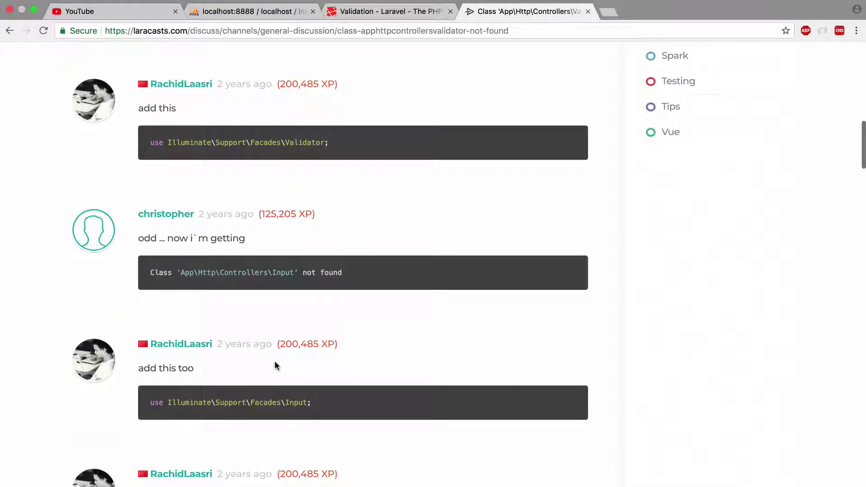
{"action": "scroll", "scroll_direction": "down", "scroll_amount": 3}
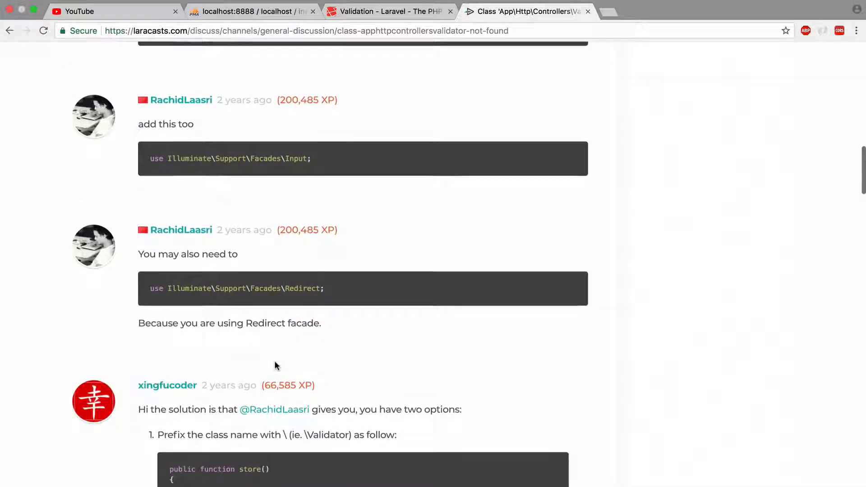
{"action": "scroll", "scroll_direction": "down", "scroll_amount": 3}
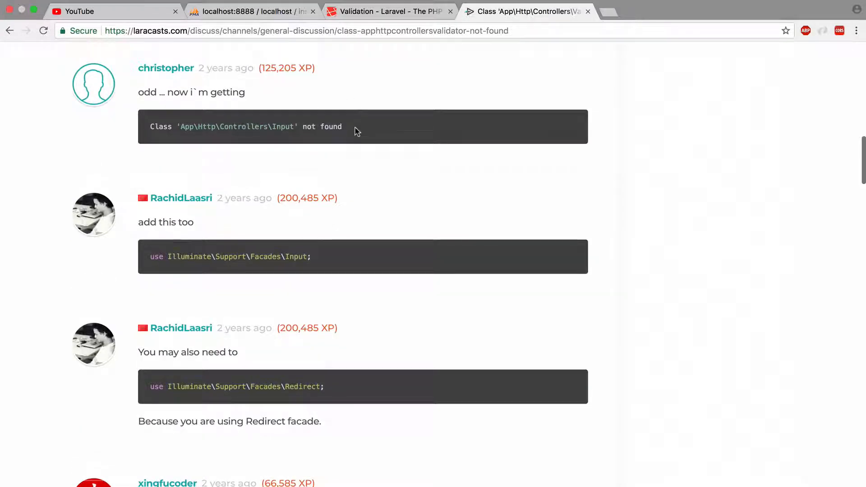
{"action": "scroll", "scroll_direction": "up", "scroll_amount": 3}
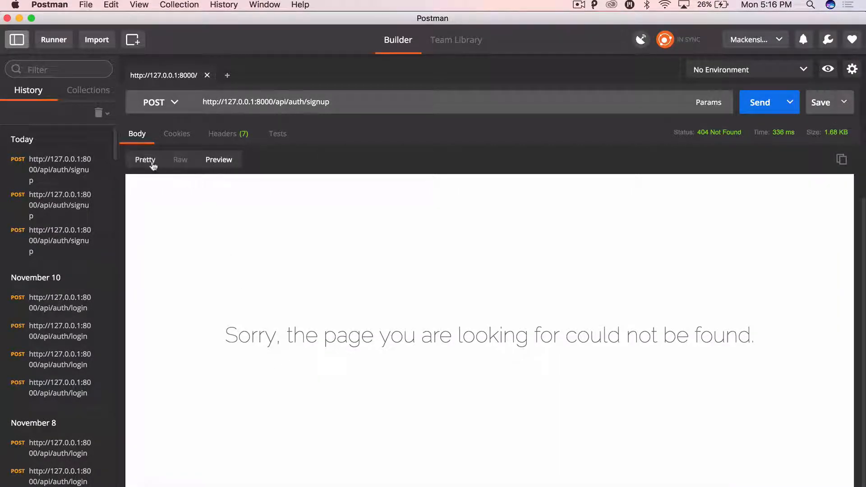
View the 404 response as Pretty source, then locate the redirect in postSignup's fails() branch
{"action": "left_click", "coordinate": [144, 159]}
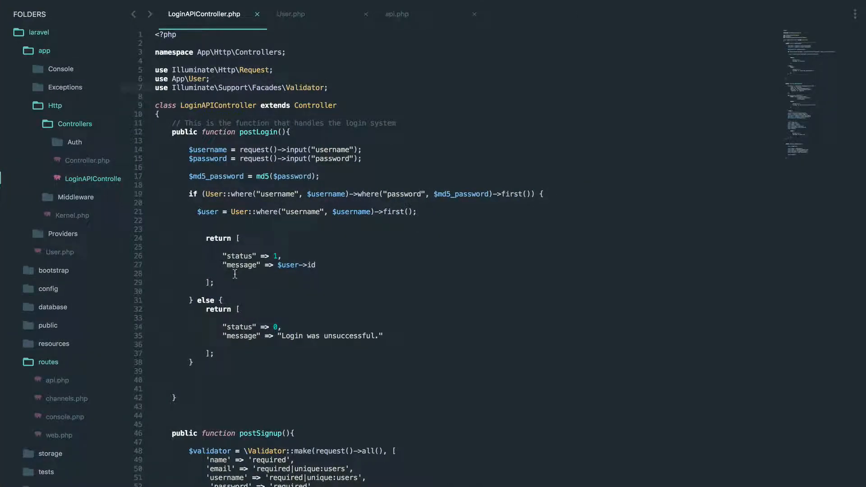
{"action": "scroll", "scroll_direction": "down", "scroll_amount": 3}
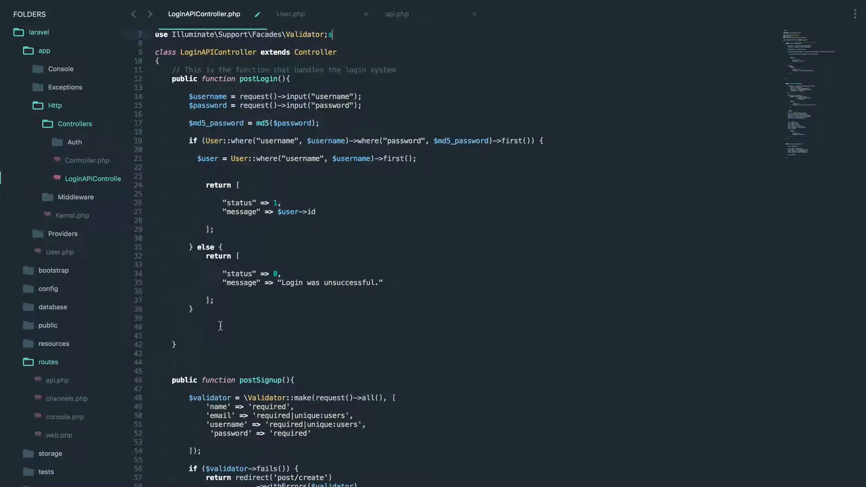
{"action": "scroll", "scroll_direction": "down", "scroll_amount": 3}
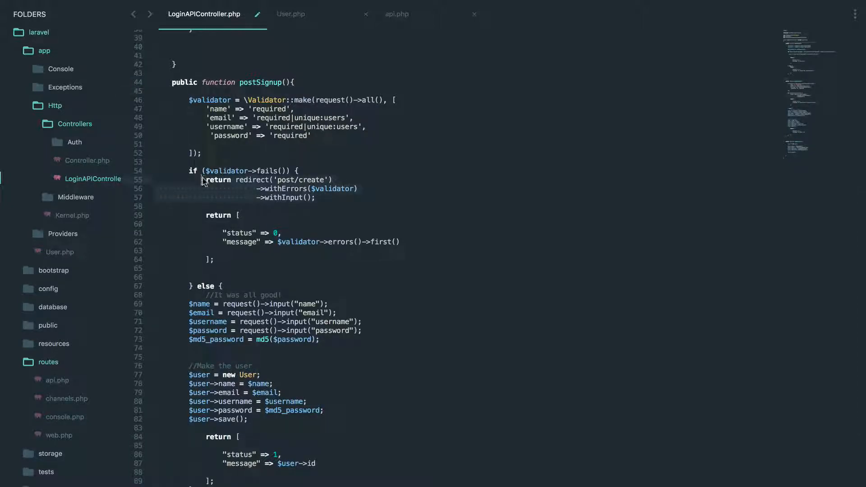
{"action": "left_click", "coordinate": [205, 180]}
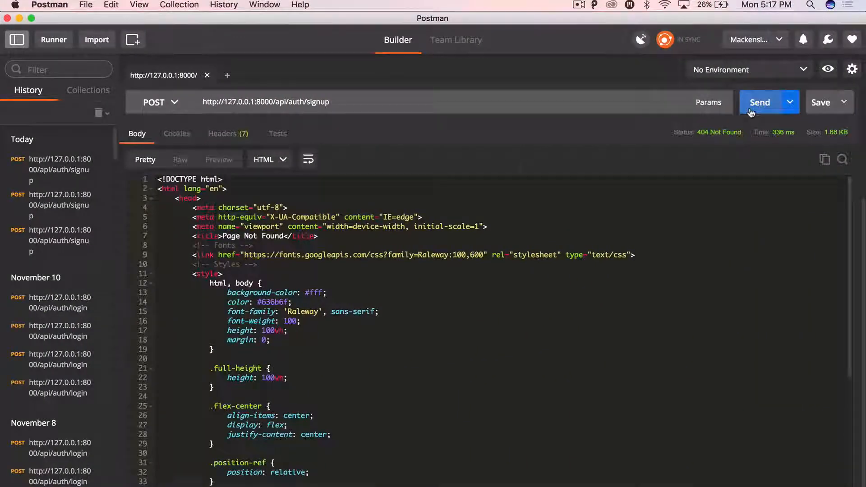
Resend the signup request to test the controller with the Validator import
{"action": "left_click", "coordinate": [760, 102]}
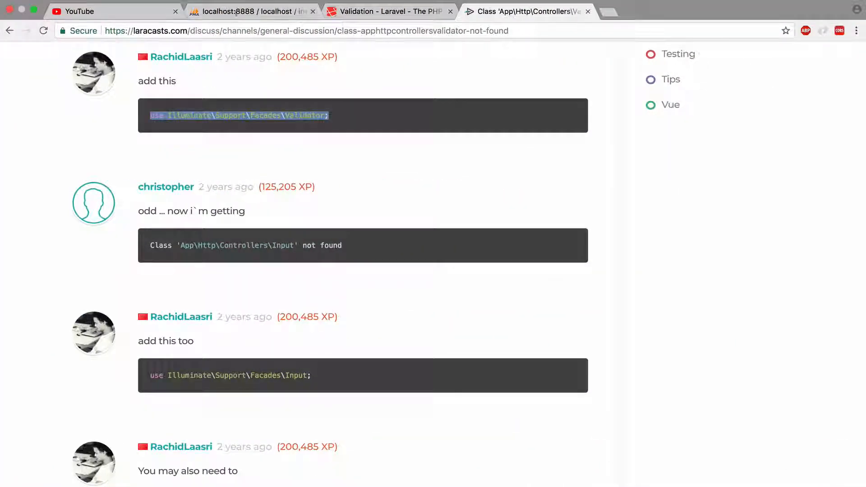
Browse the instagram users table in phpMyAdmin and select the existing user's stored value
{"action": "left_click", "coordinate": [256, 11]}
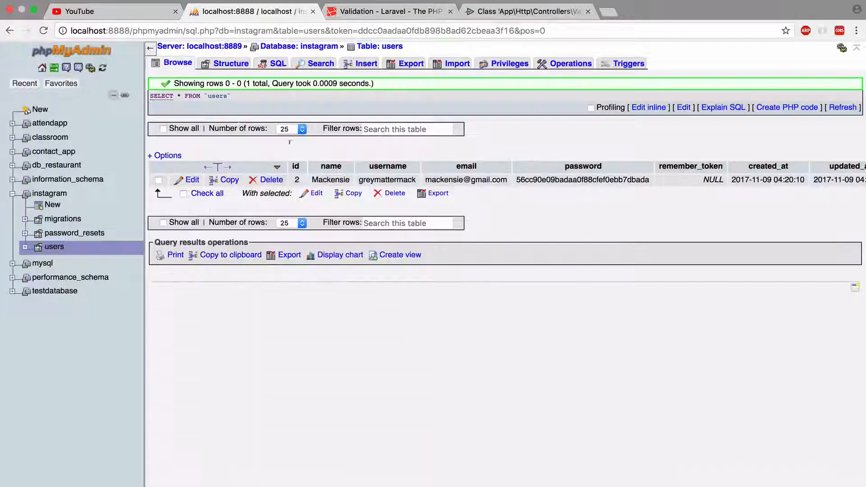
{"action": "double_click", "coordinate": [465, 179]}
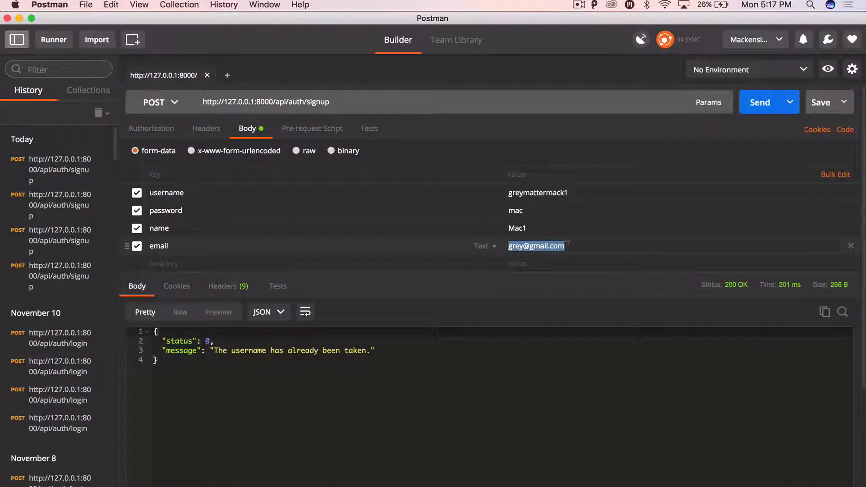
{"action": "left_click", "coordinate": [760, 102]}
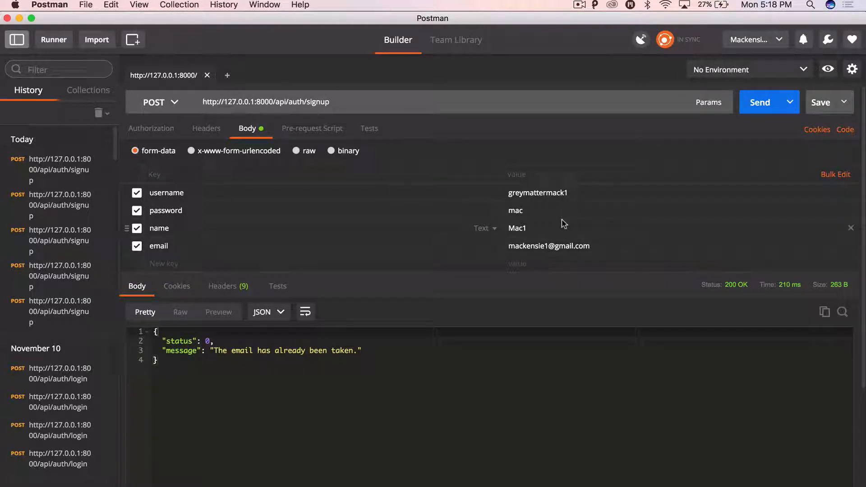
{"action": "mouse_move", "coordinate": [570, 185]}
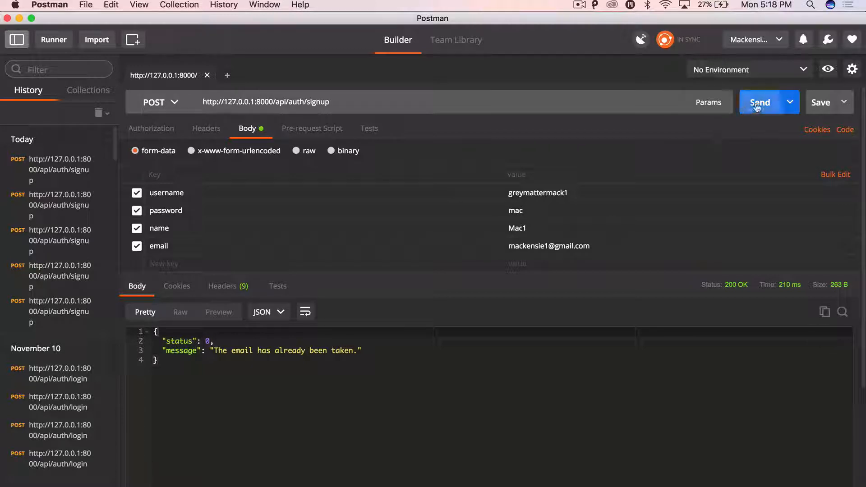
{"action": "left_click", "coordinate": [759, 102]}
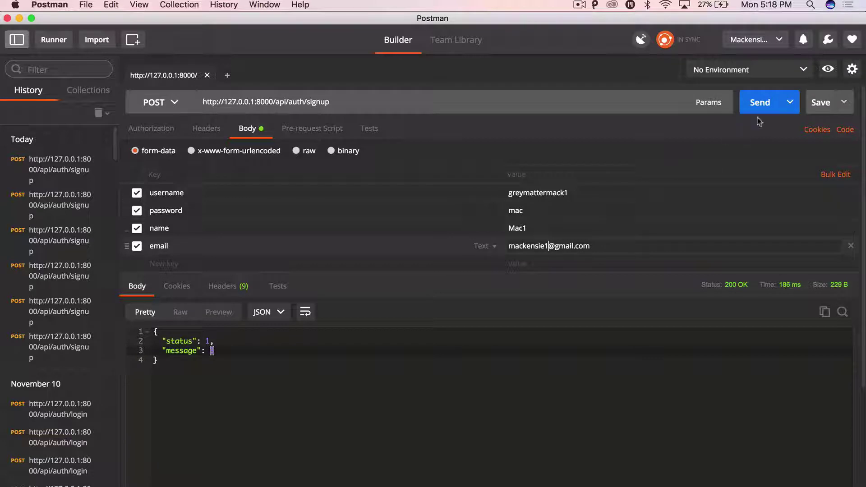
Resend the identical signup request, getting status 0 "The email has already been taken"
{"action": "left_click", "coordinate": [760, 102]}
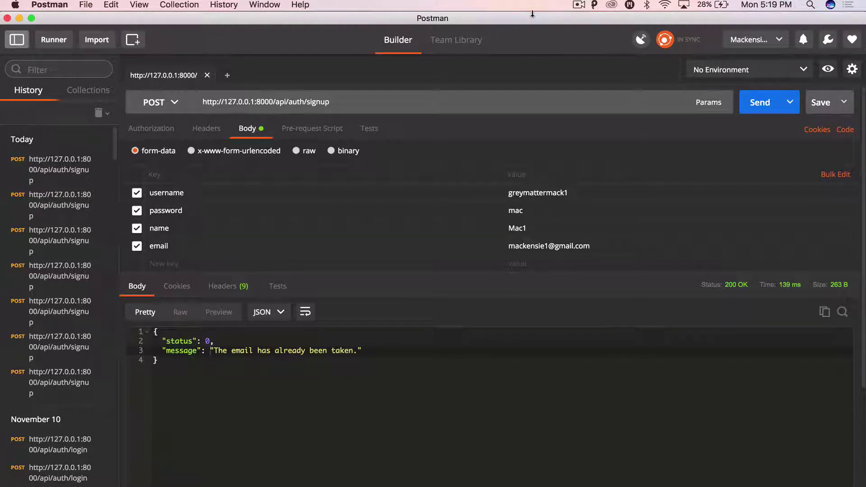
{"action": "mouse_move", "coordinate": [544, 11]}
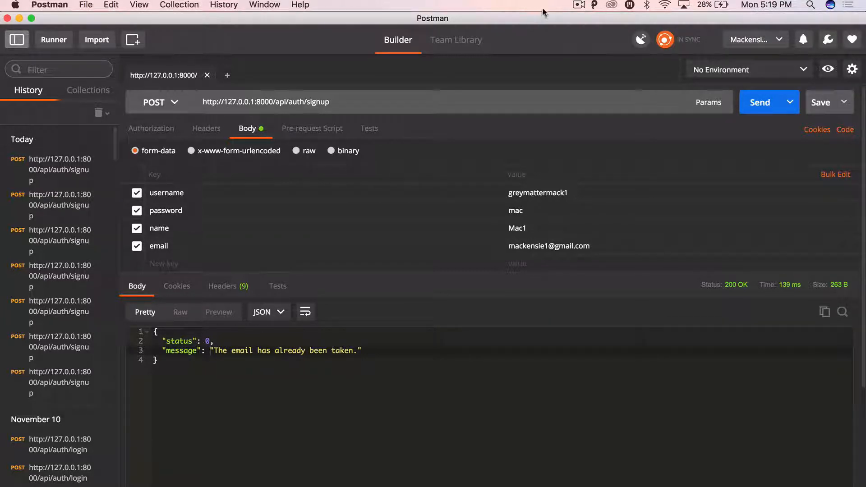